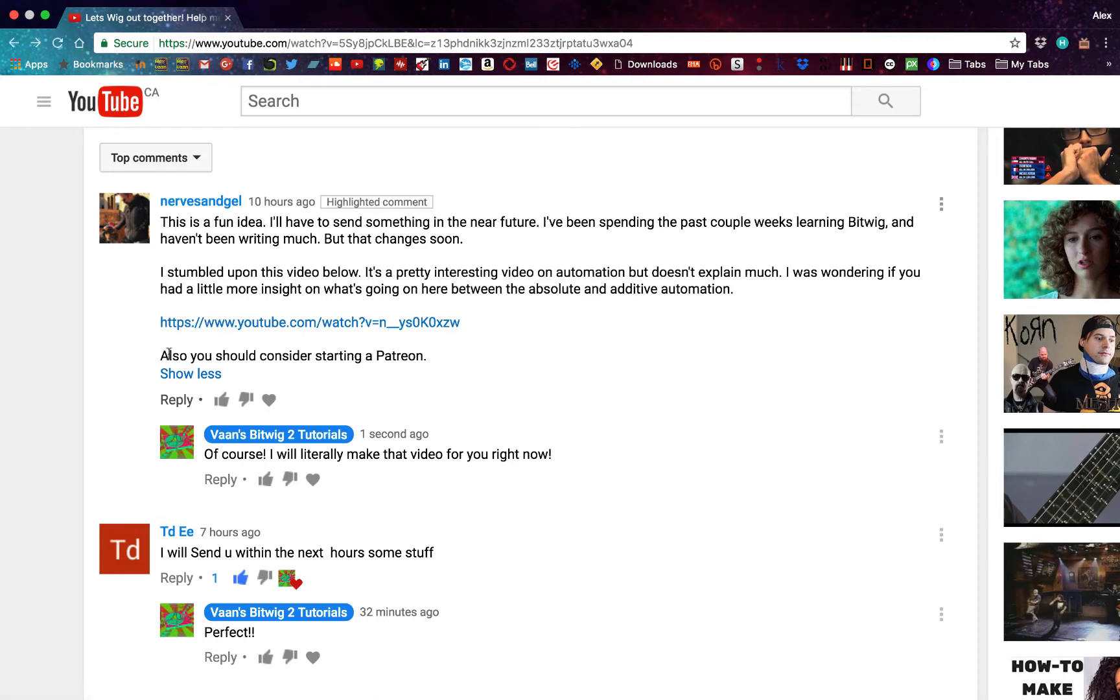
# Collapse and re-expand the long top comment
pyautogui.click(190, 373)
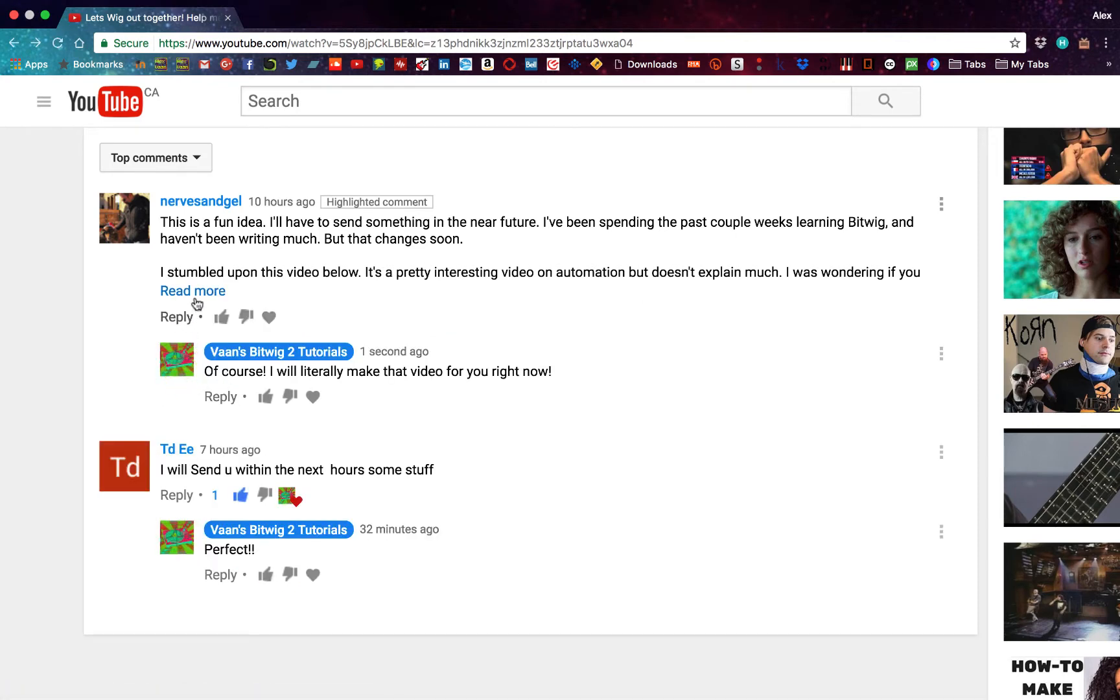
pyautogui.click(192, 290)
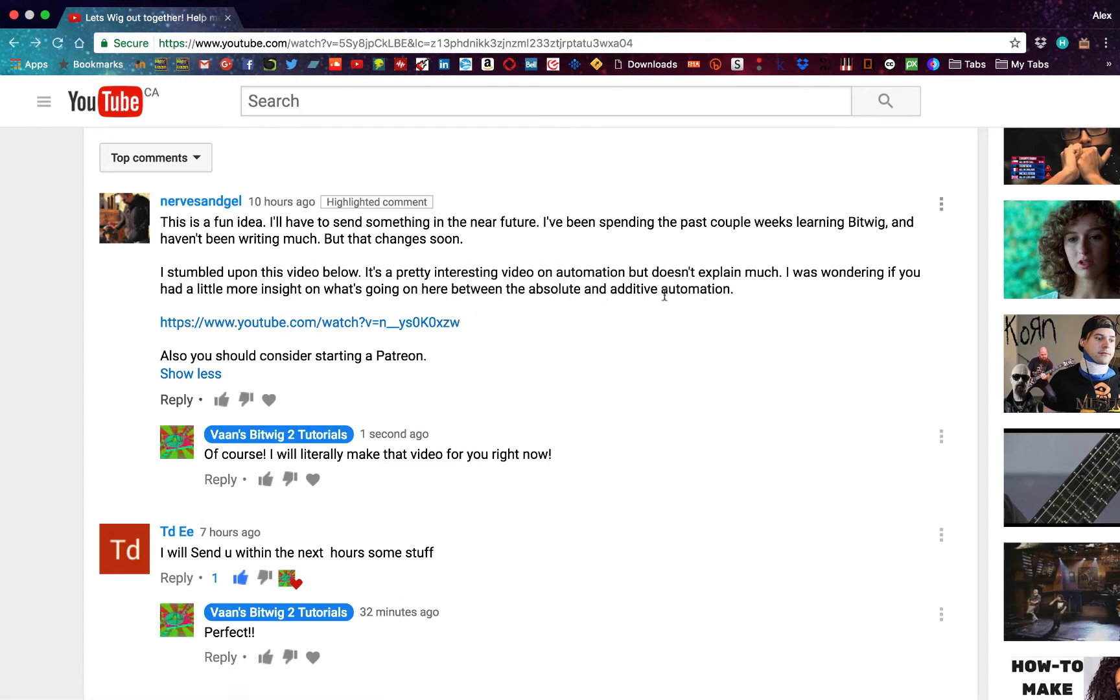
pyautogui.moveTo(442, 475)
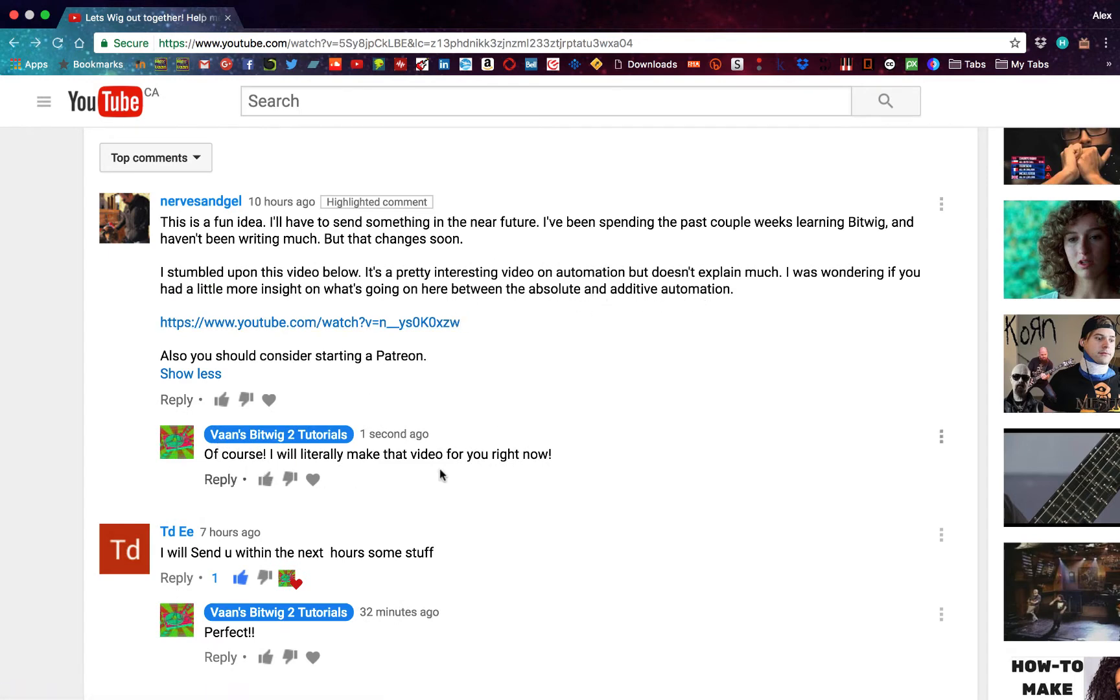
pyautogui.moveTo(394, 433)
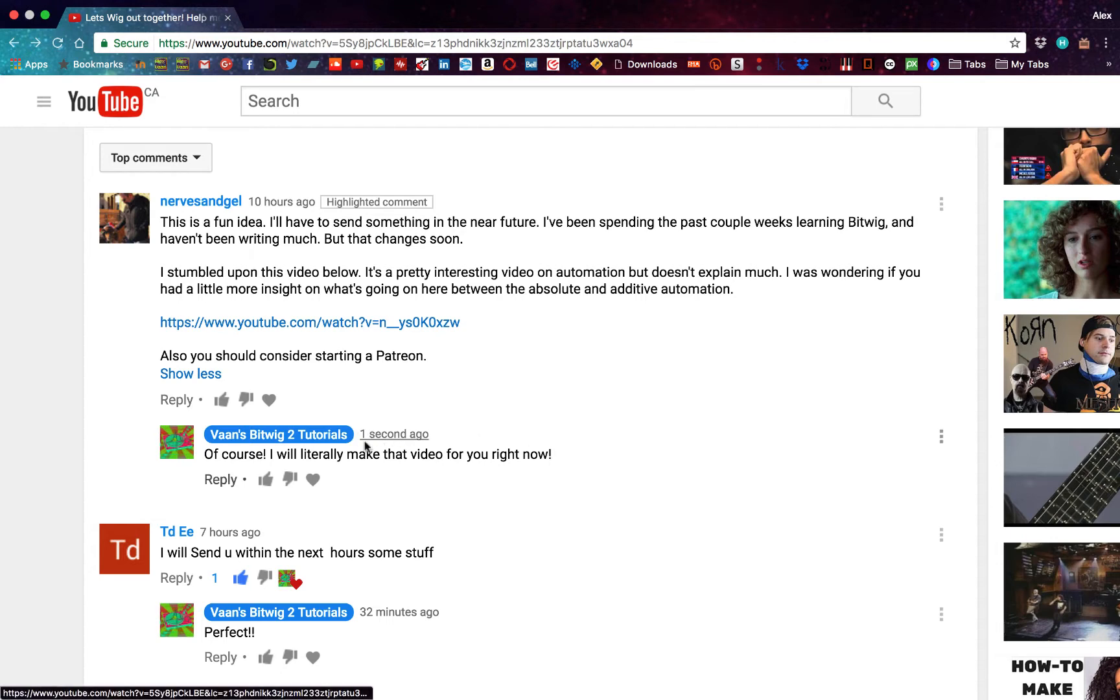
pyautogui.moveTo(515, 439)
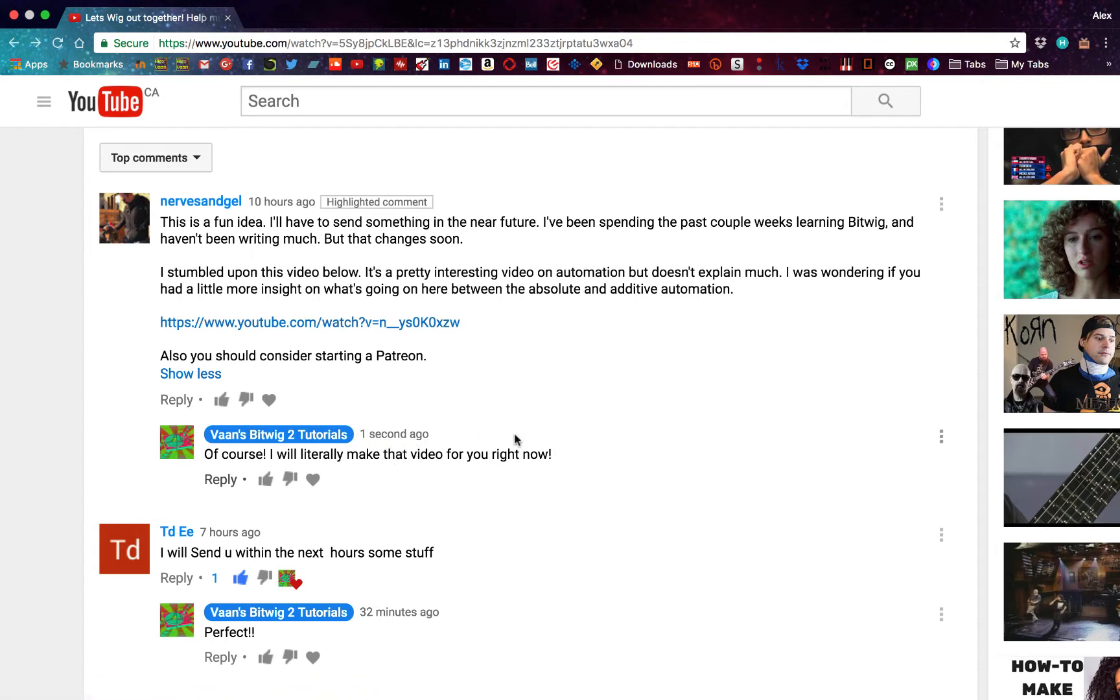
pyautogui.moveTo(326, 461)
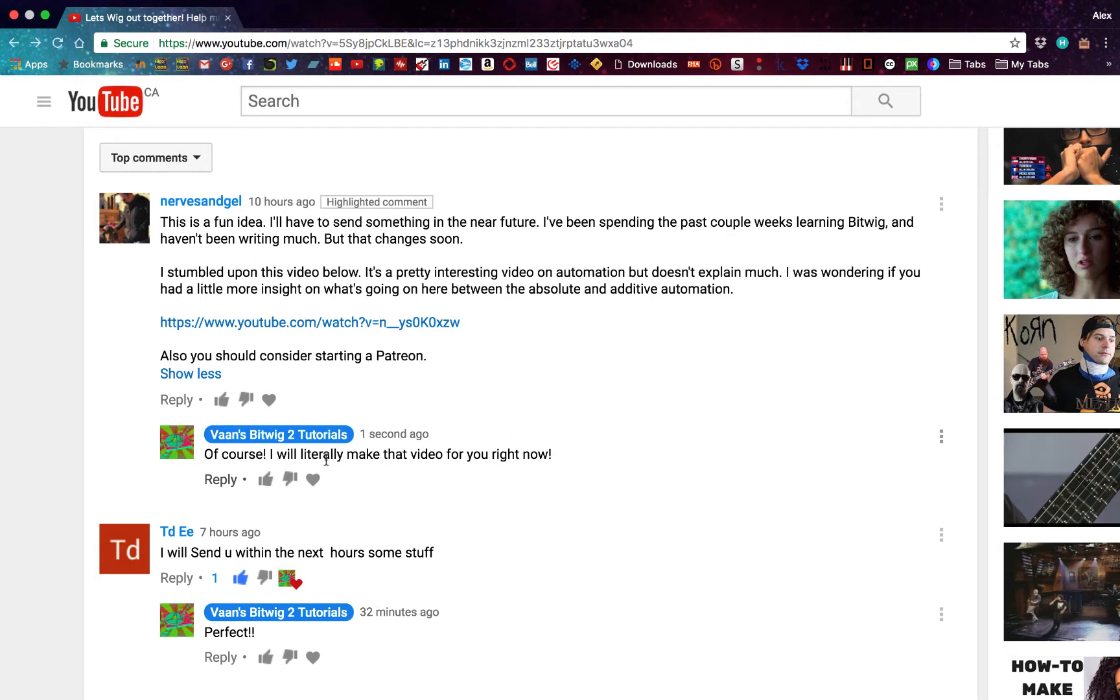
pyautogui.moveTo(575, 350)
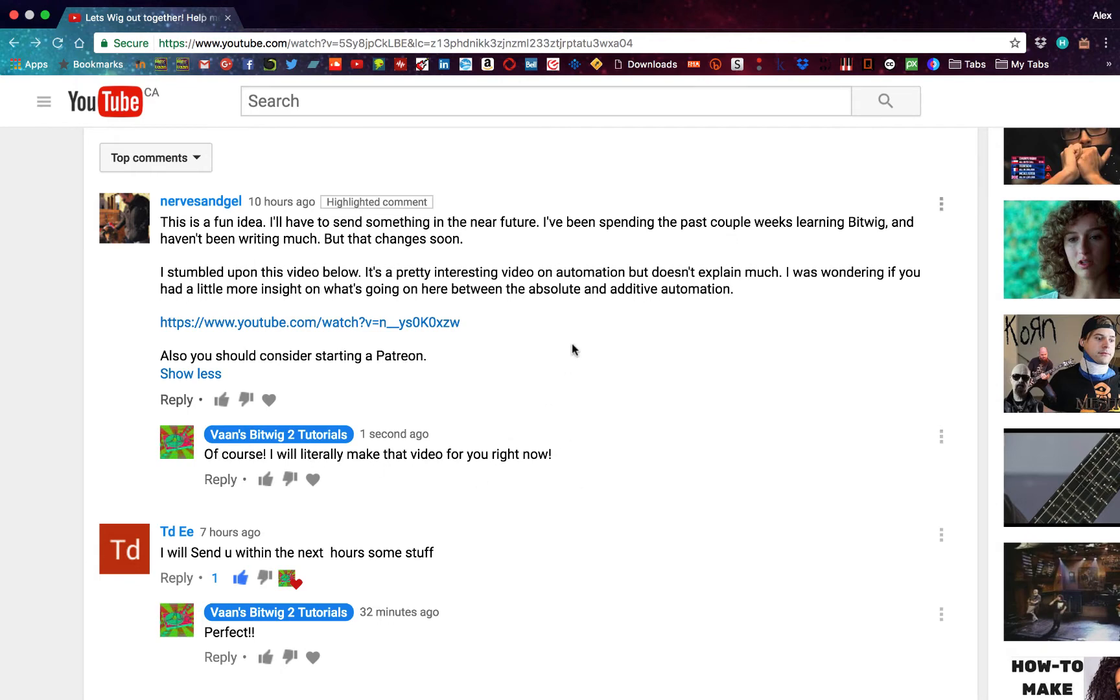
pyautogui.moveTo(592, 286)
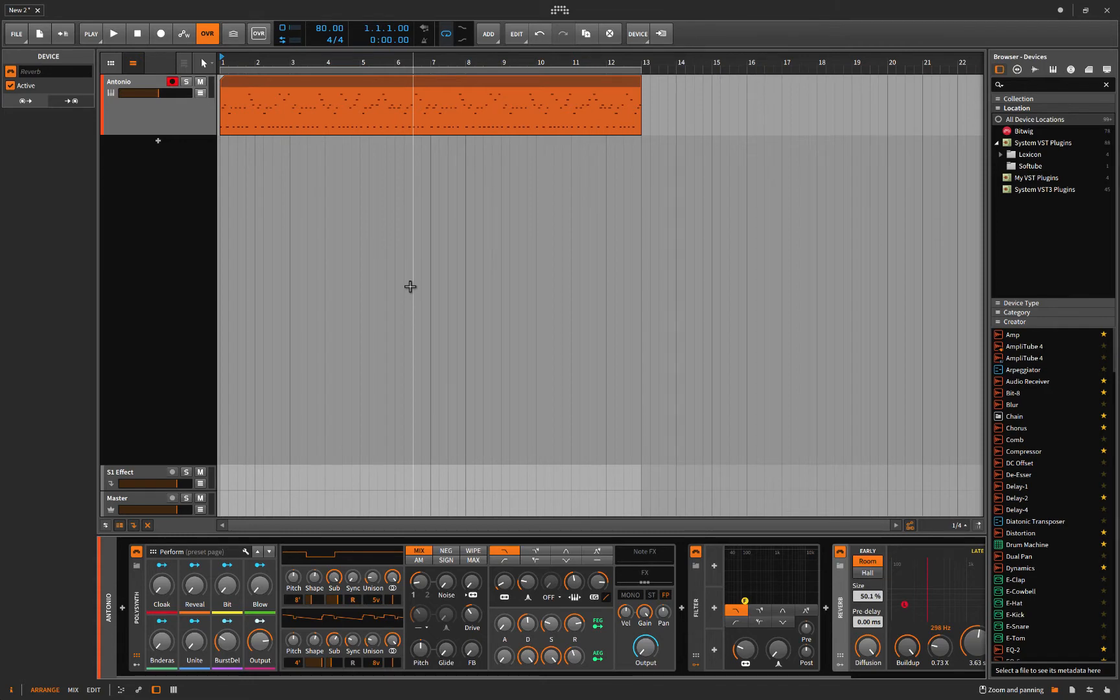
pyautogui.moveTo(299, 376)
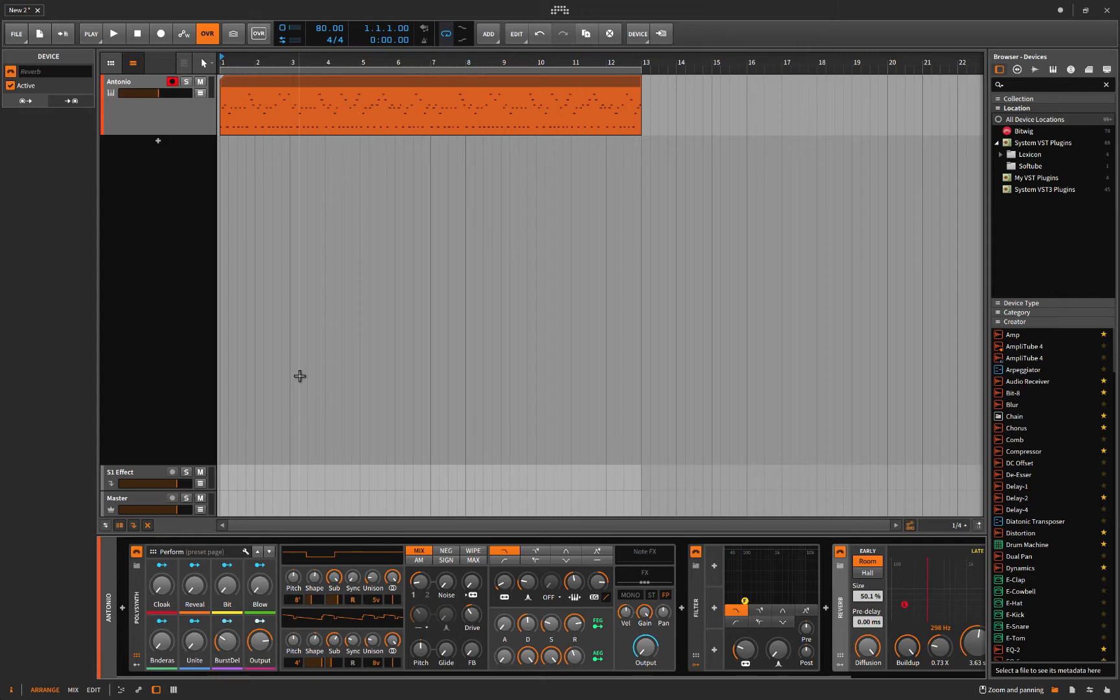
pyautogui.moveTo(250, 320)
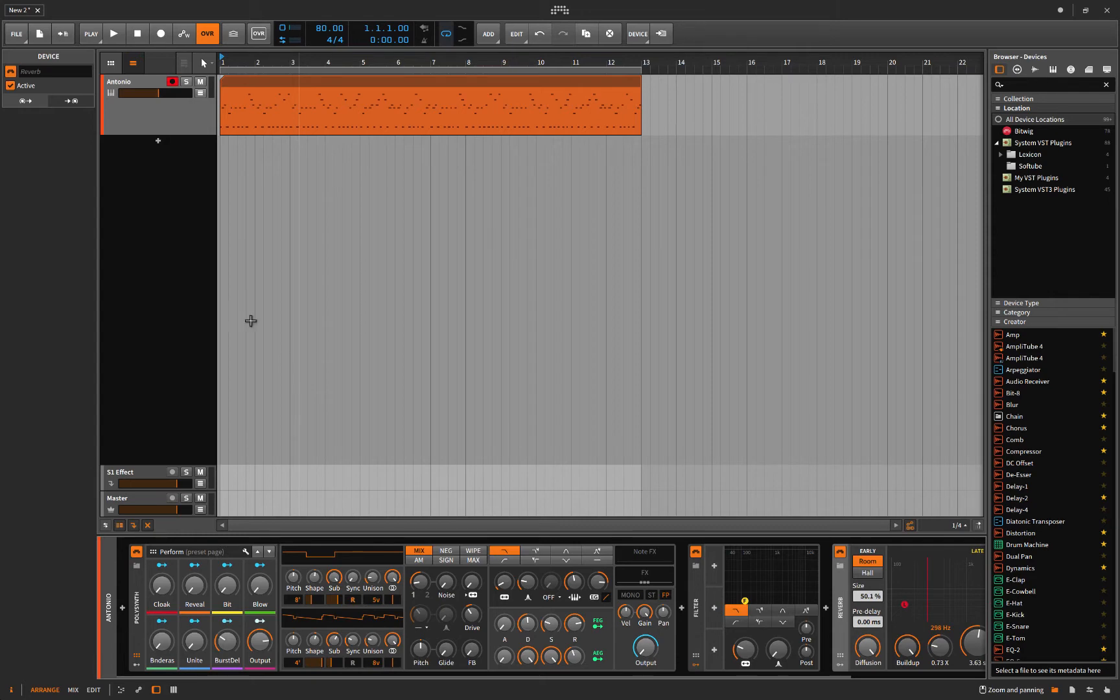
pyautogui.moveTo(316, 249)
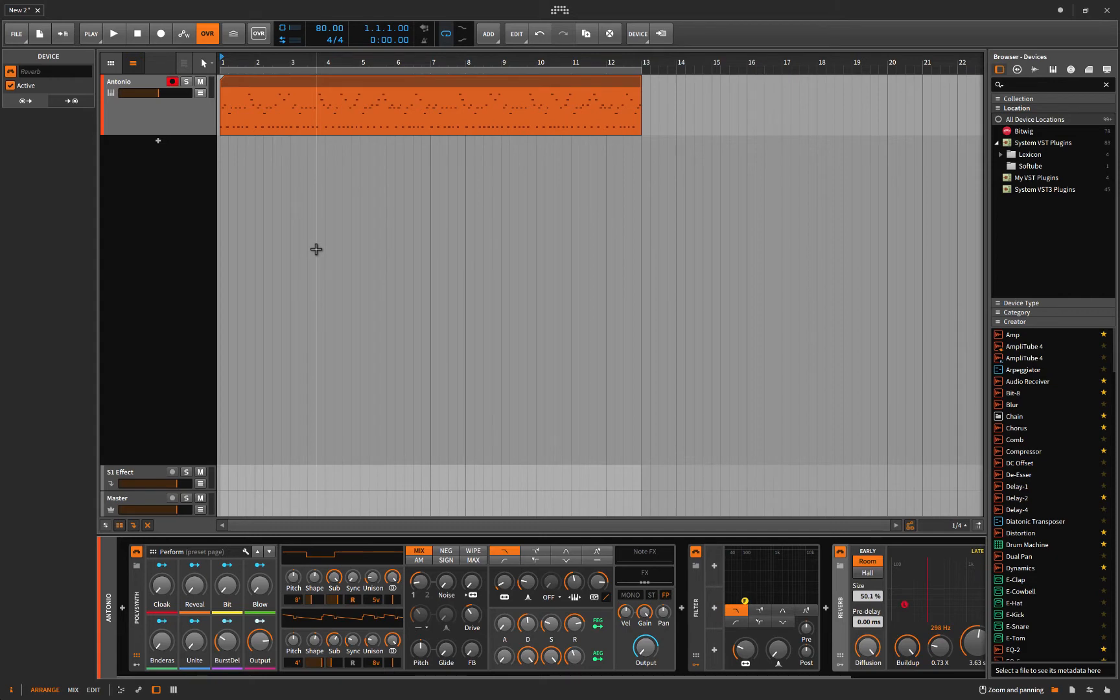
pyautogui.moveTo(321, 228)
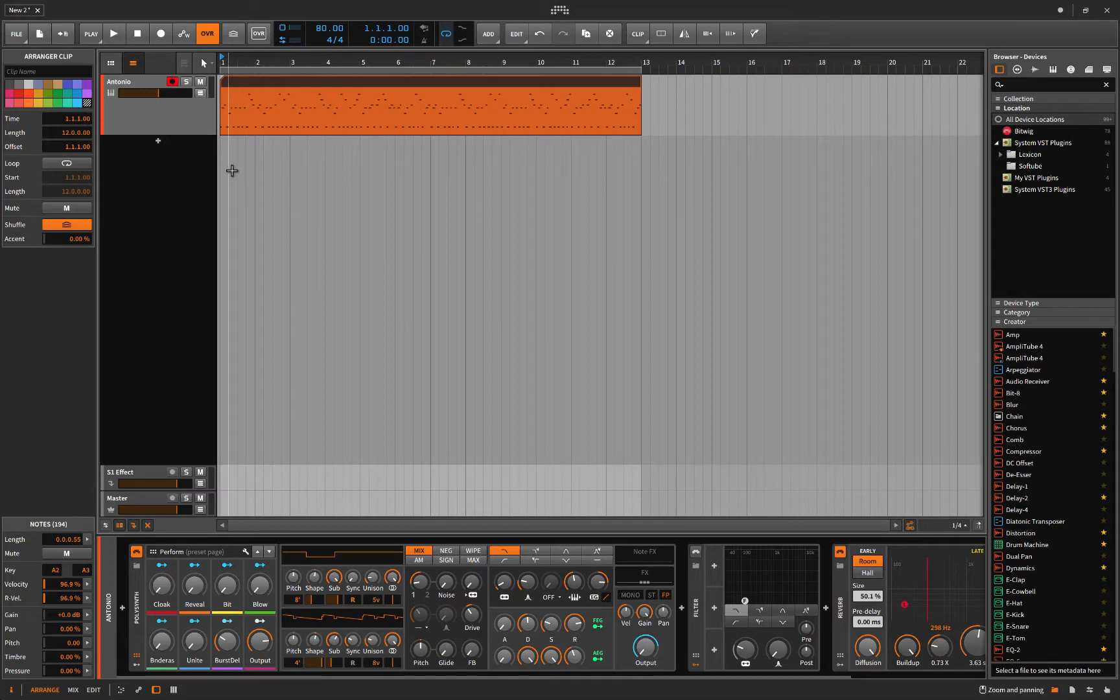
pyautogui.moveTo(370, 152)
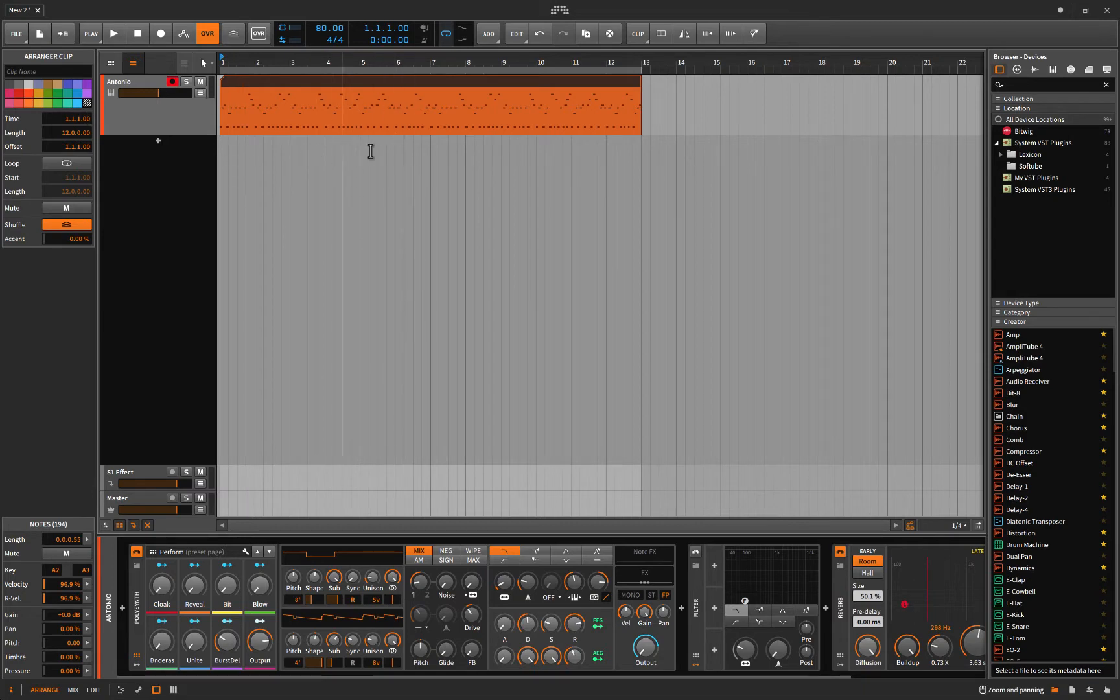
# Deselect the note clip and play back the arrangement, then stop playback
pyautogui.click(218, 152)
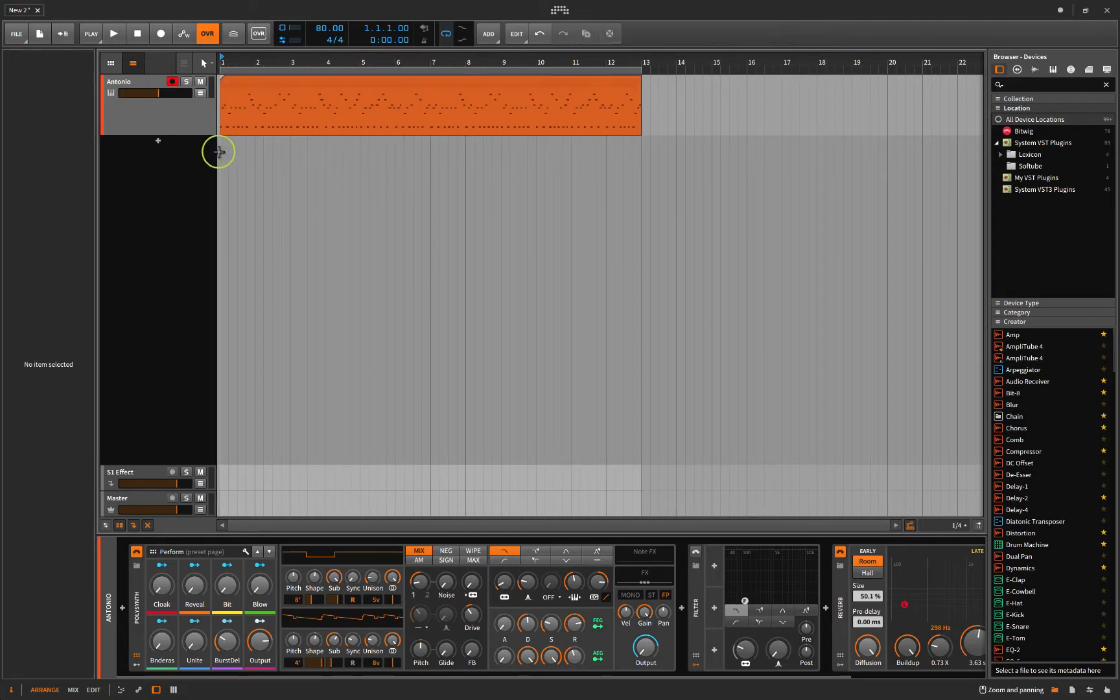
pyautogui.click(113, 33)
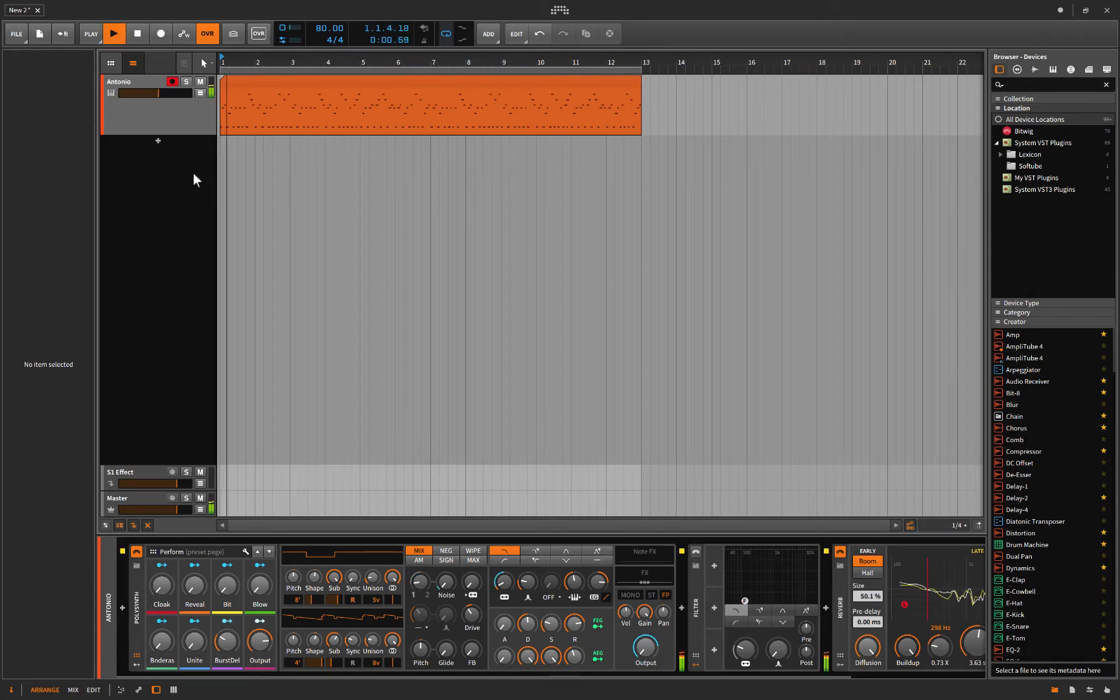
pyautogui.click(114, 33)
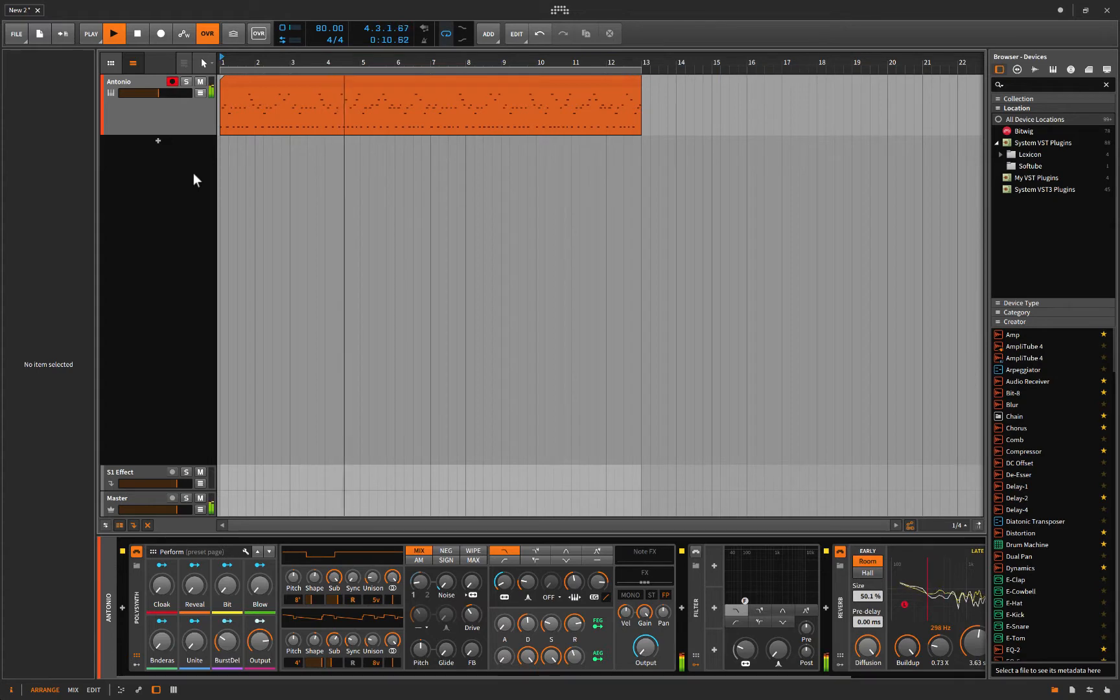
pyautogui.click(114, 32)
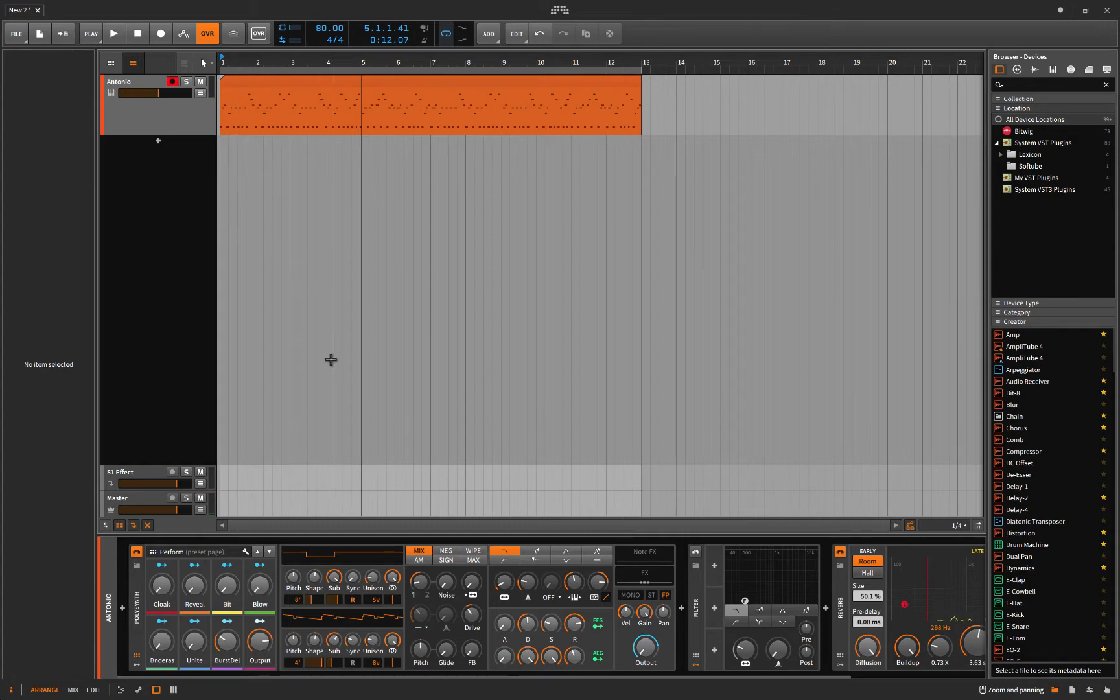
# Select the synth track and show its automation lanes with the filter Cutoff lane
pyautogui.click(125, 81)
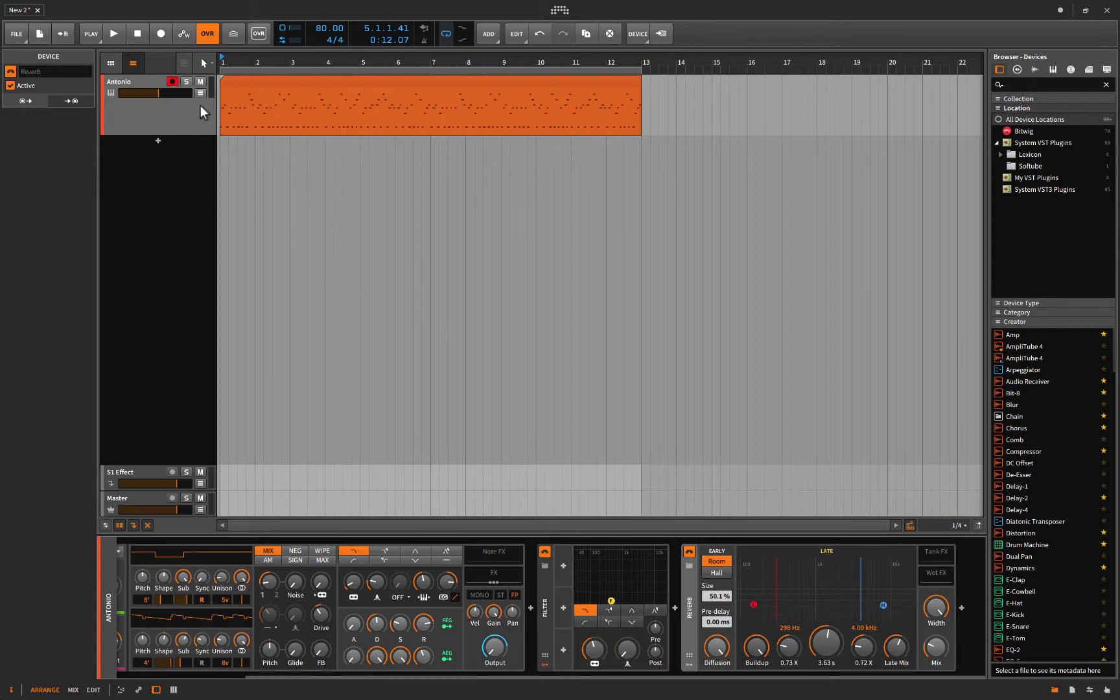
pyautogui.click(201, 81)
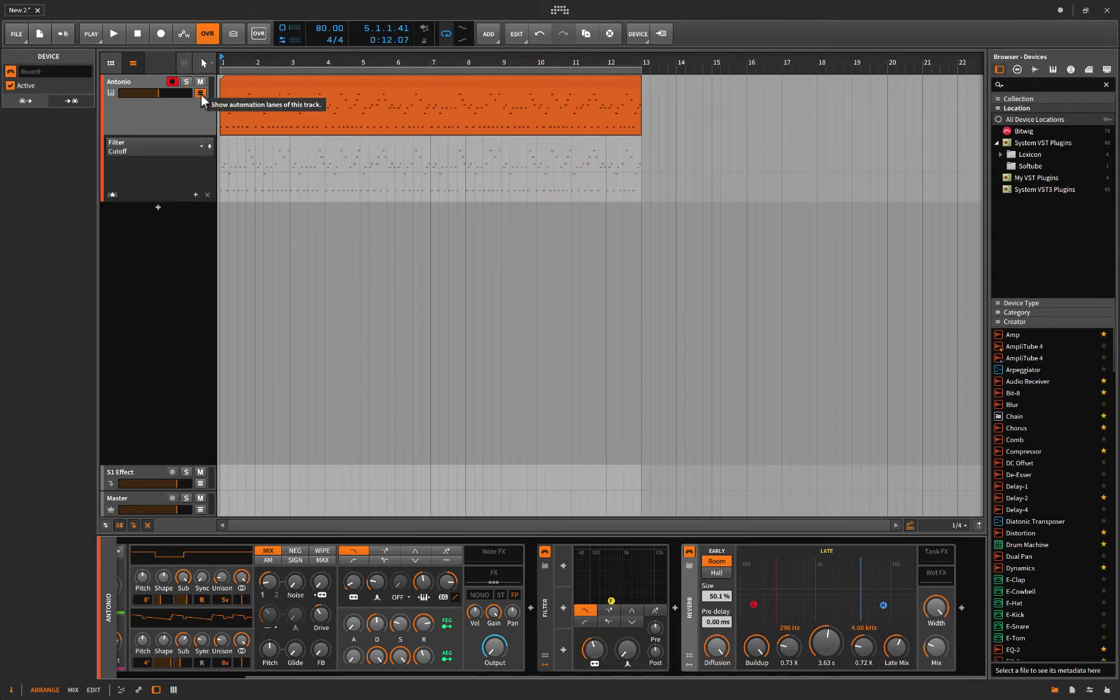
pyautogui.moveTo(190, 198)
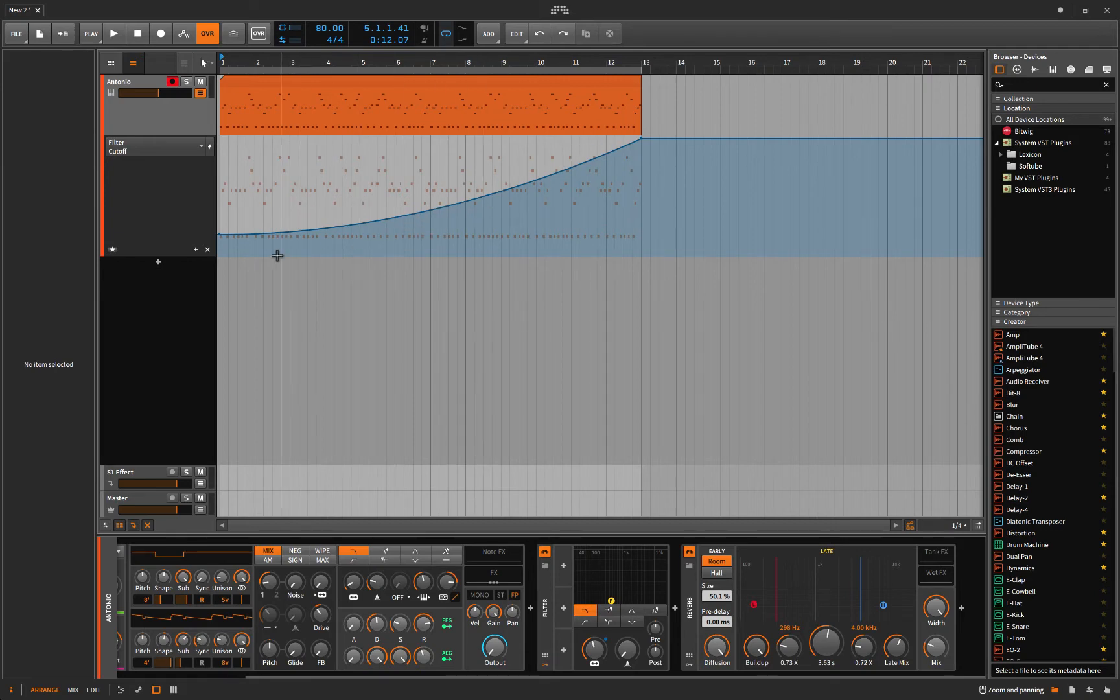
pyautogui.moveTo(285, 264)
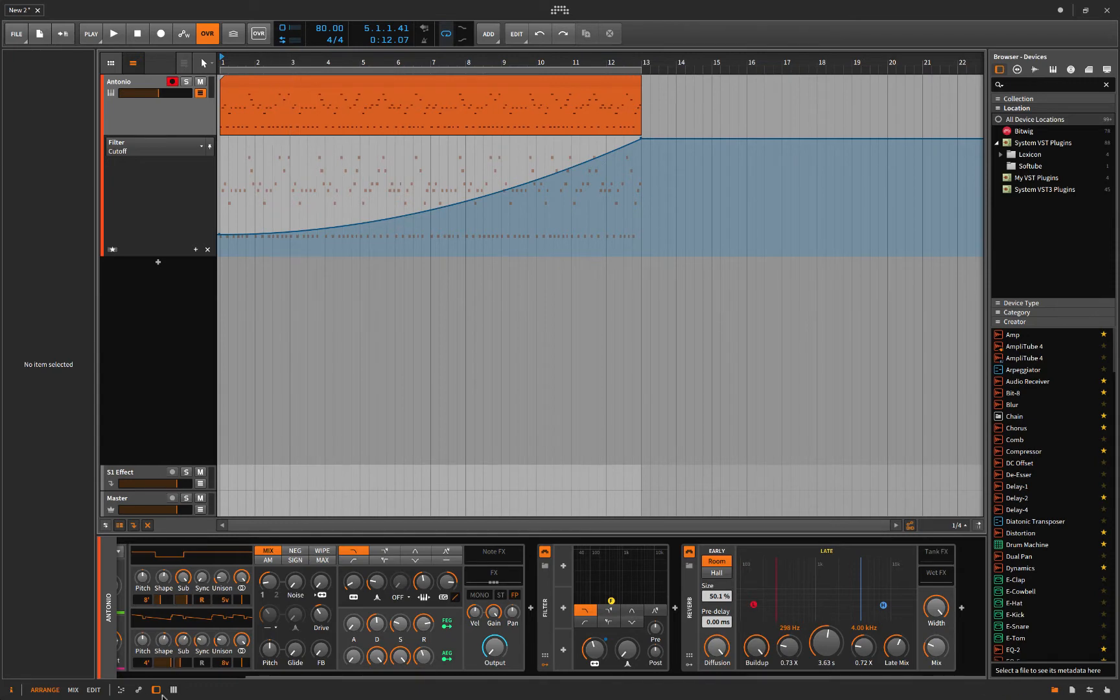
pyautogui.click(122, 690)
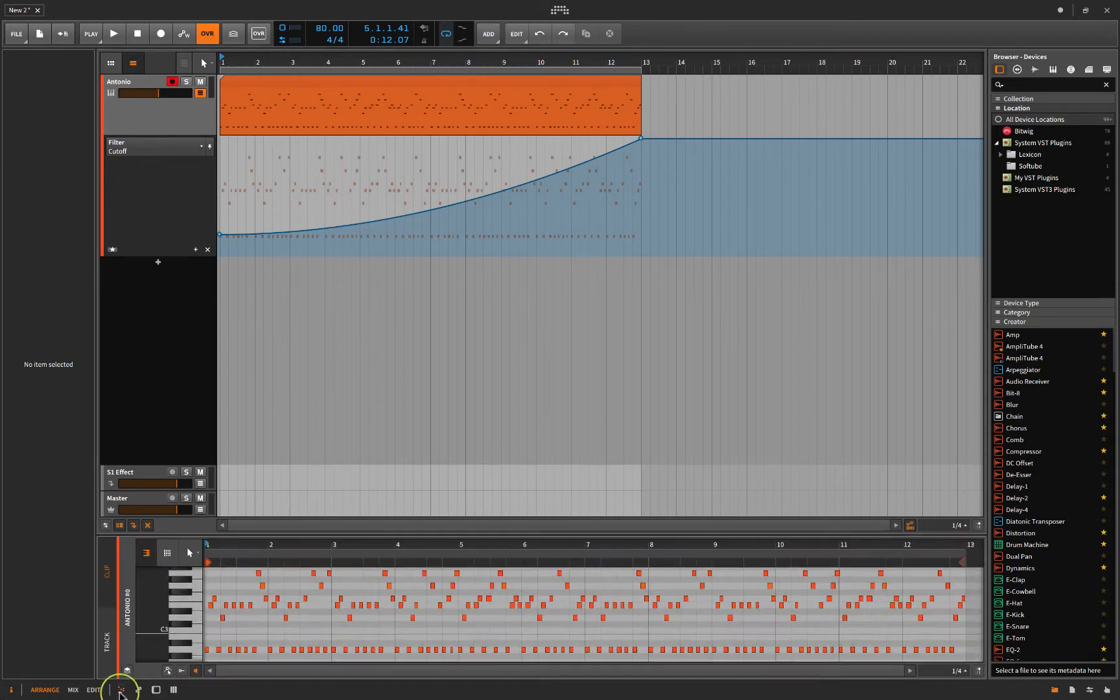
pyautogui.click(172, 689)
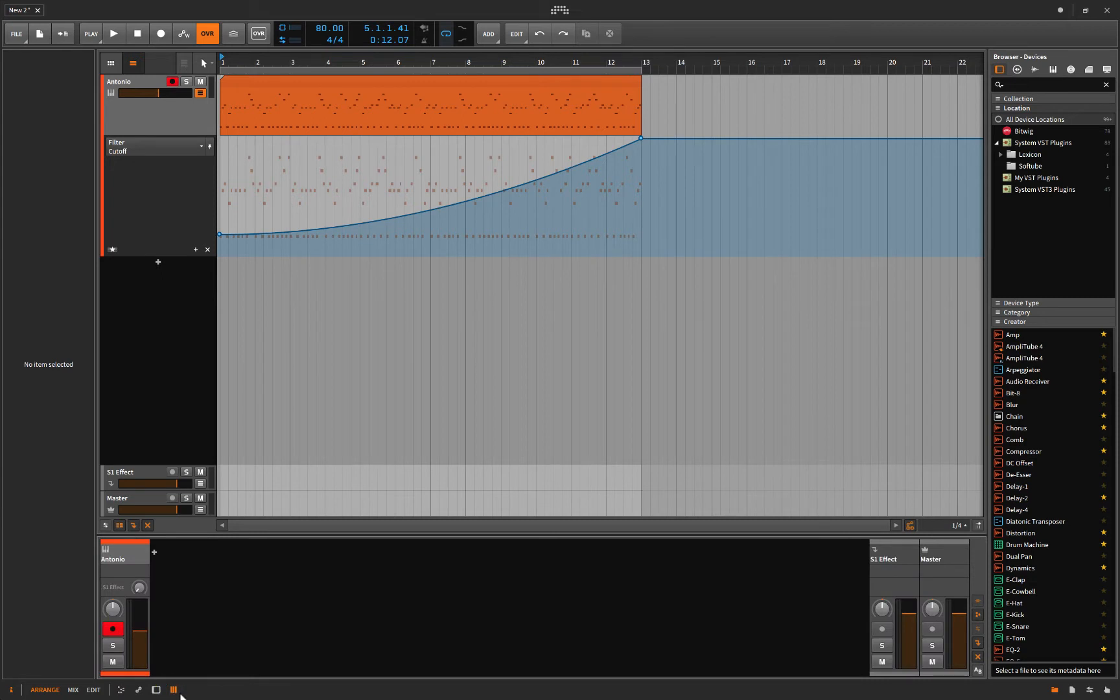
pyautogui.click(139, 690)
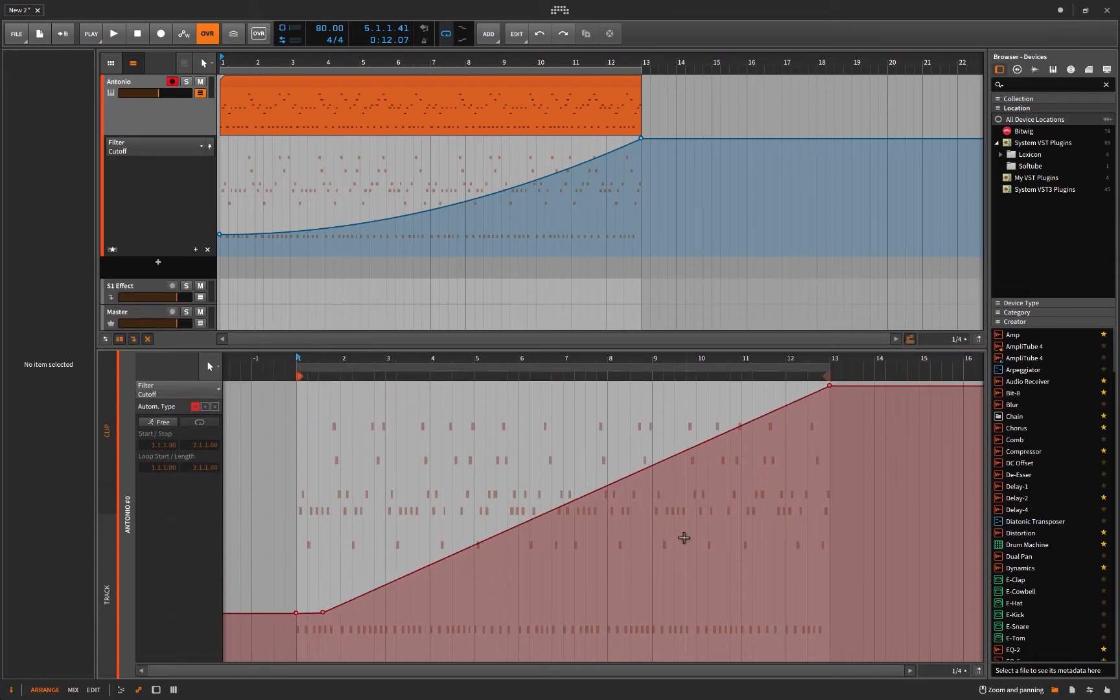
pyautogui.moveTo(241, 471)
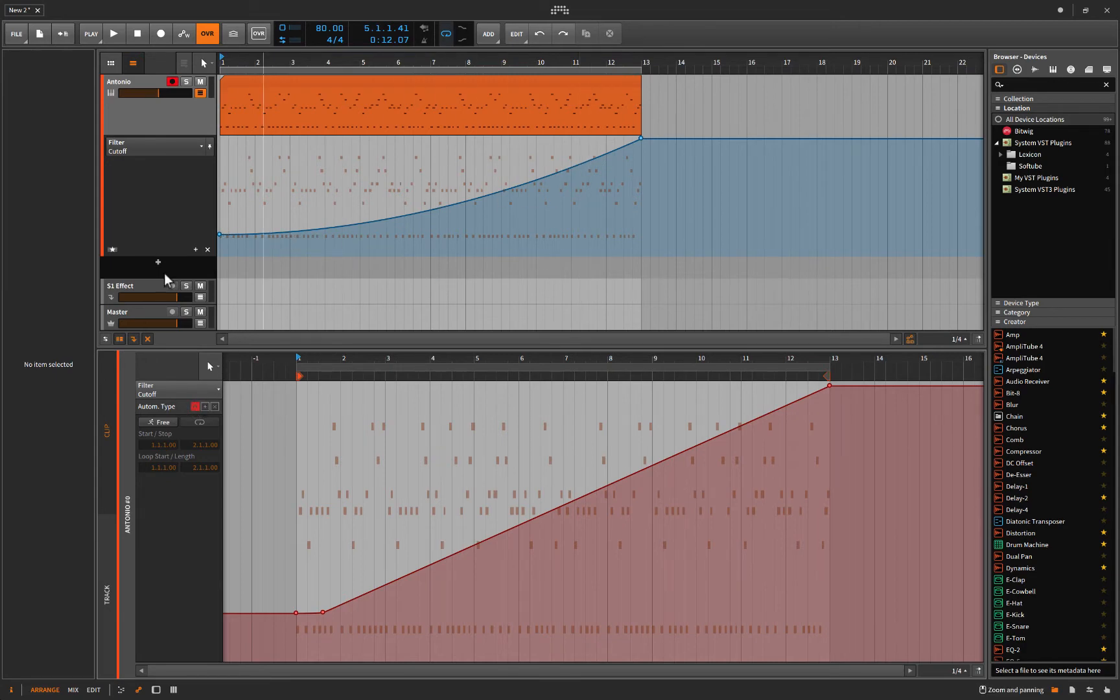
pyautogui.click(112, 33)
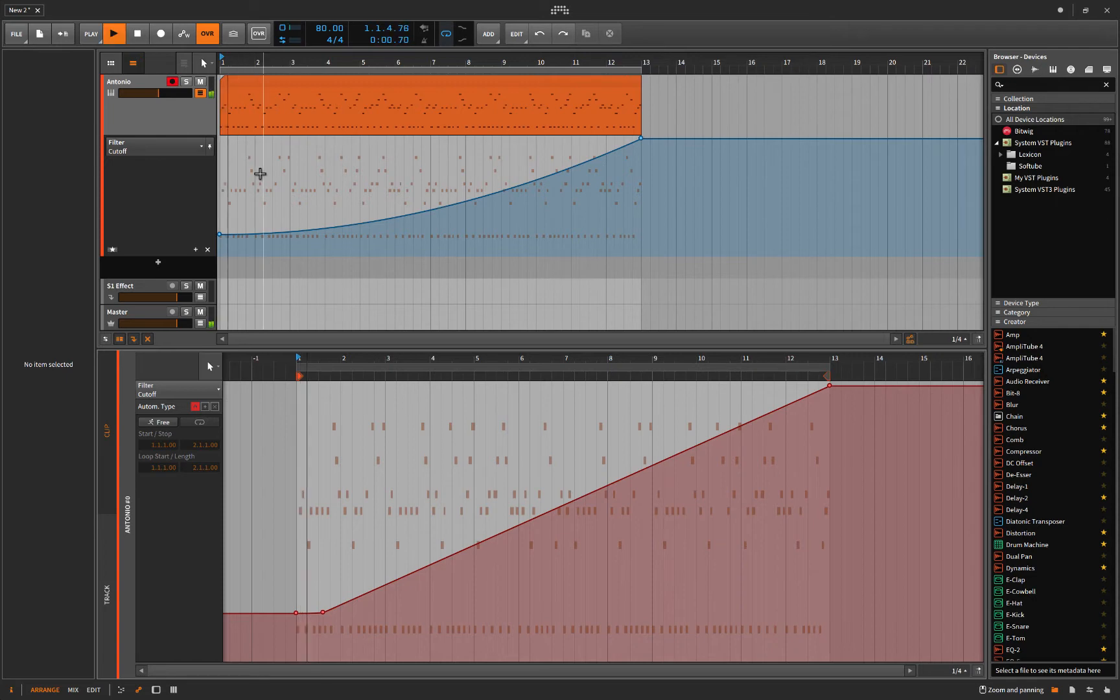
pyautogui.click(113, 32)
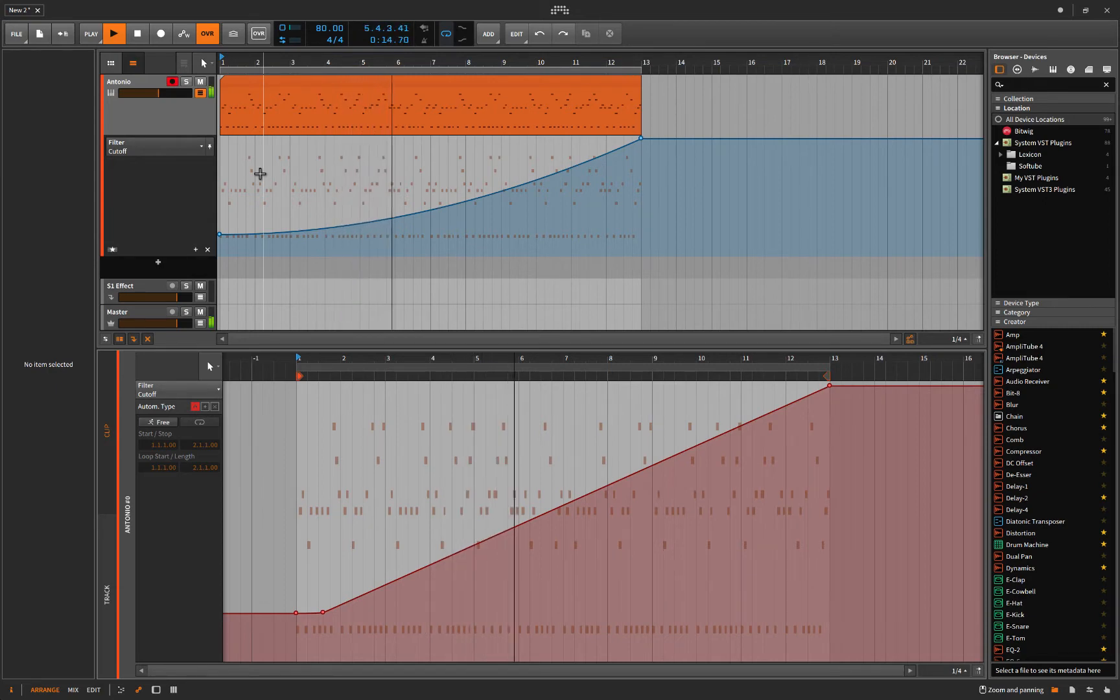
pyautogui.moveTo(577, 507)
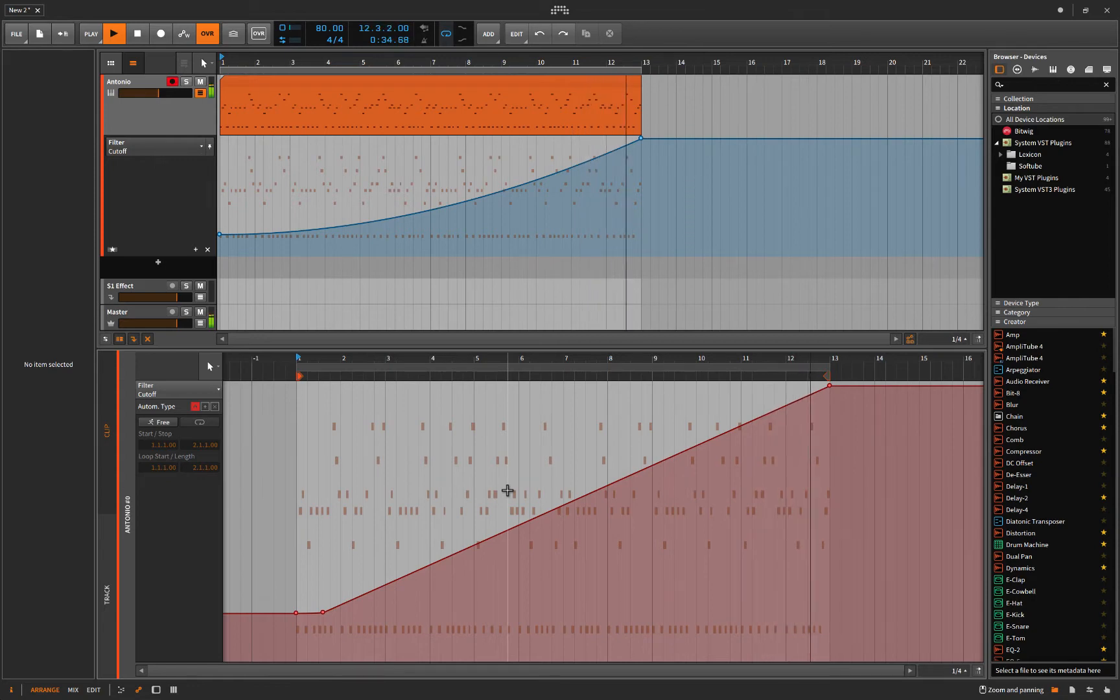
pyautogui.click(114, 33)
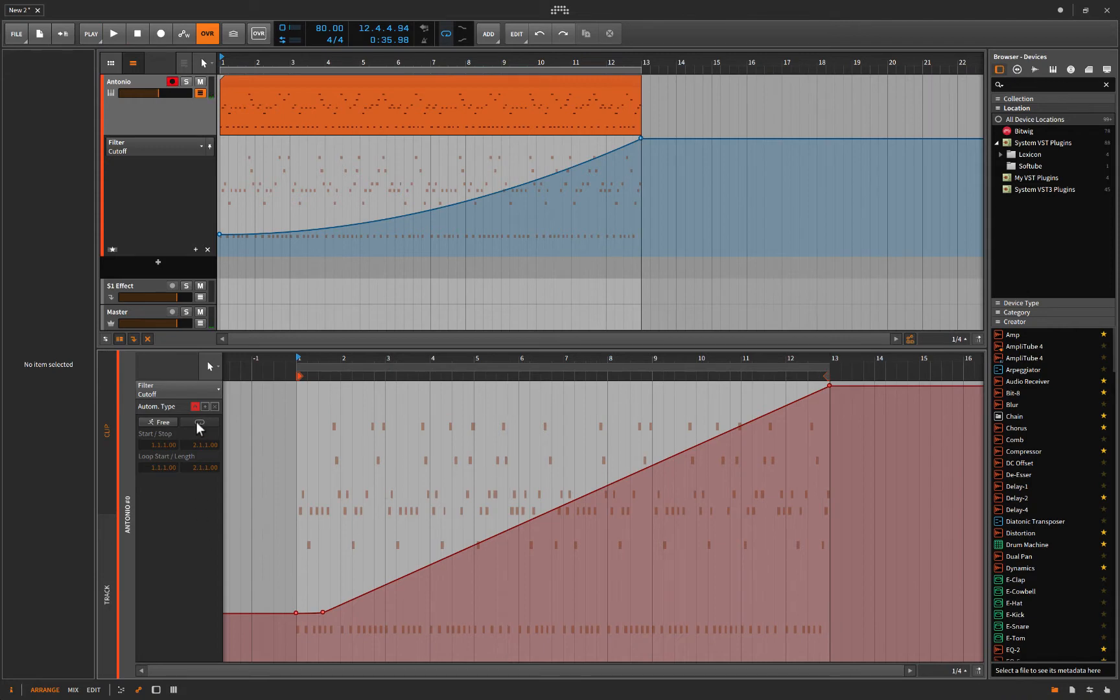
# Switch the cutoff lane to its purple additive modulation layer
pyautogui.click(201, 421)
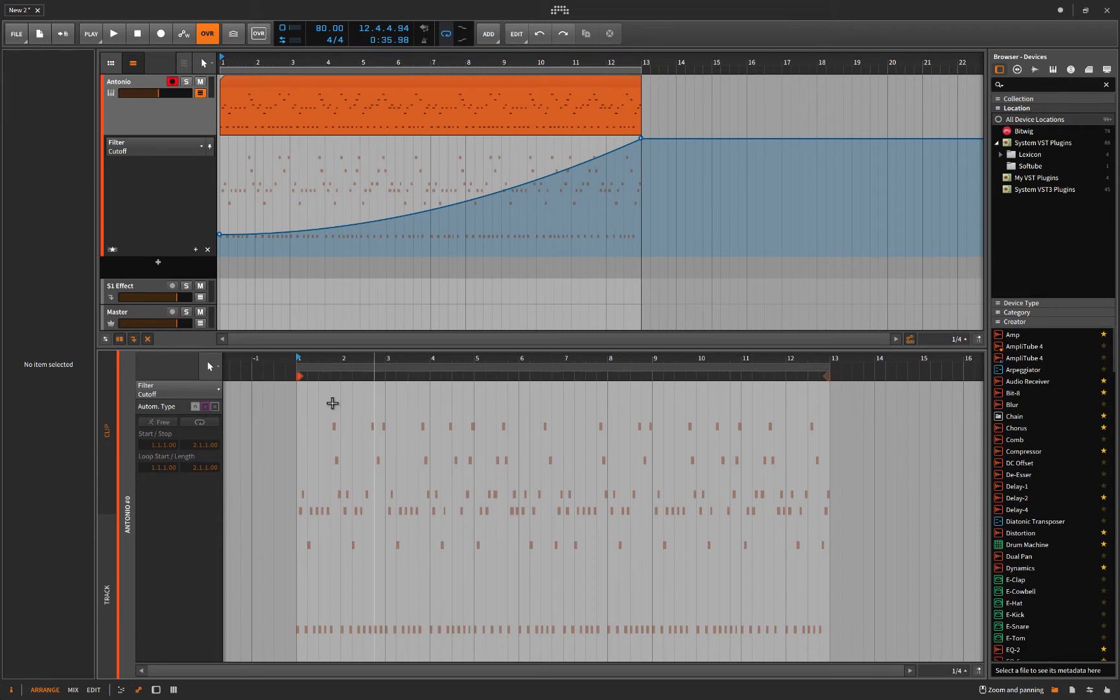
pyautogui.moveTo(565, 180)
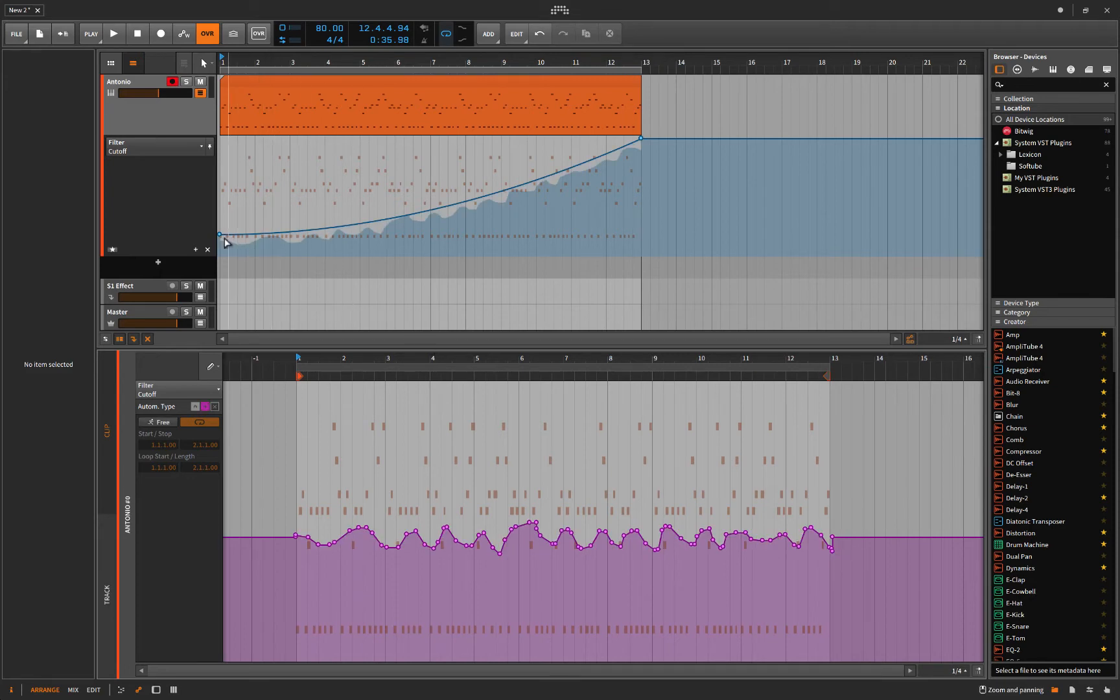
pyautogui.moveTo(239, 611)
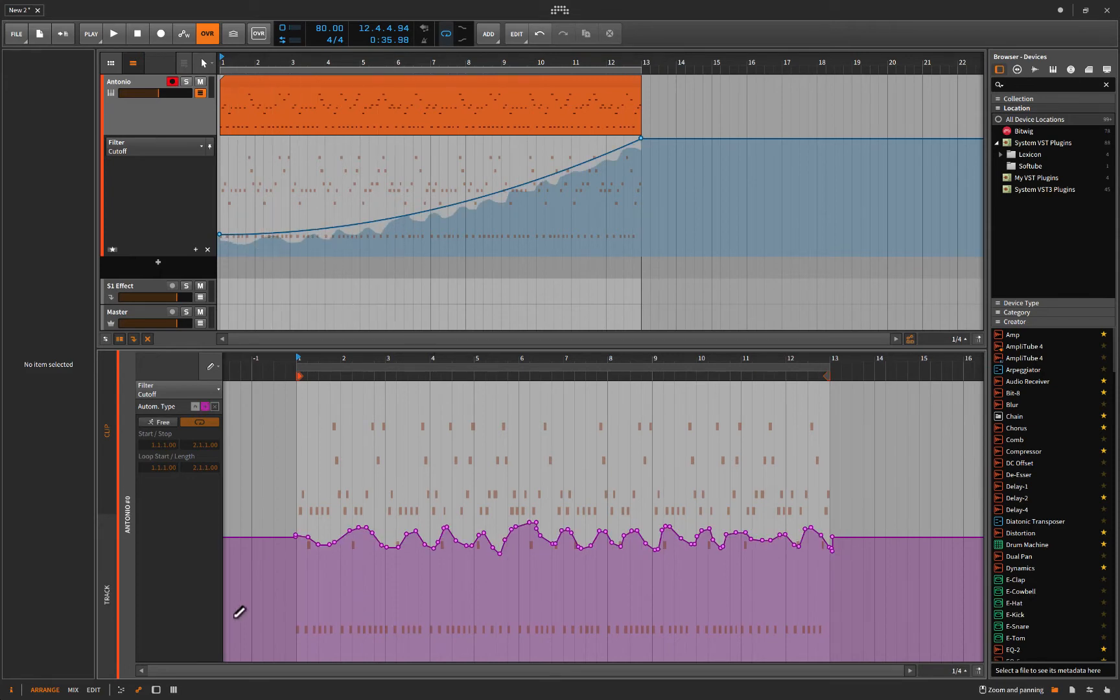
pyautogui.moveTo(304, 544)
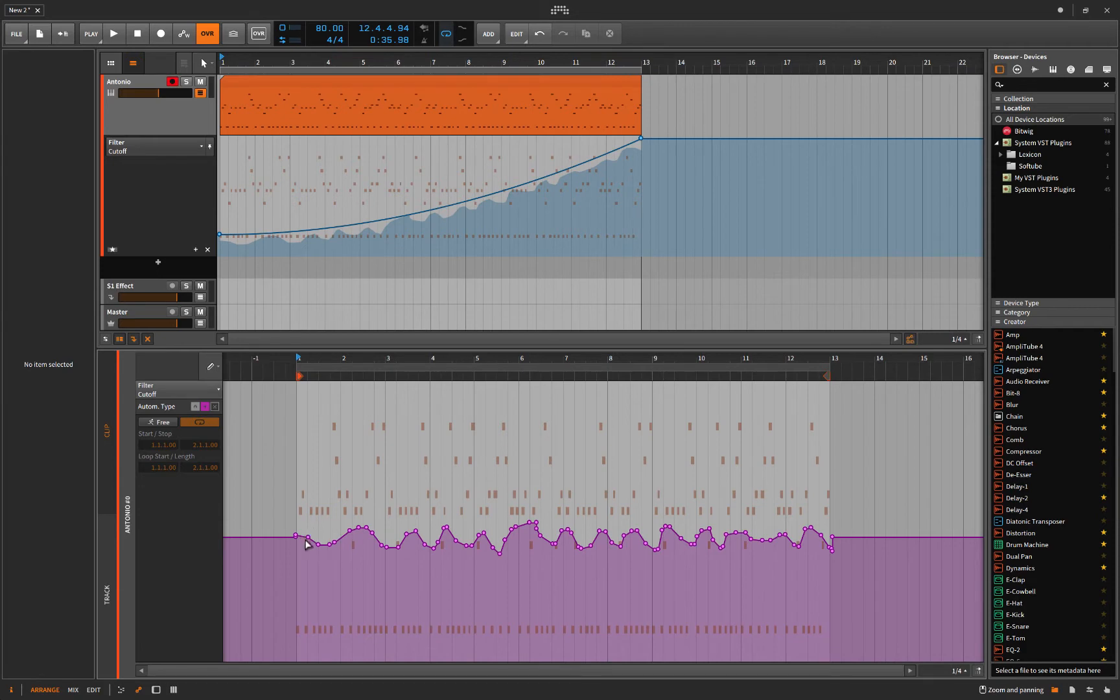
pyautogui.moveTo(241, 534)
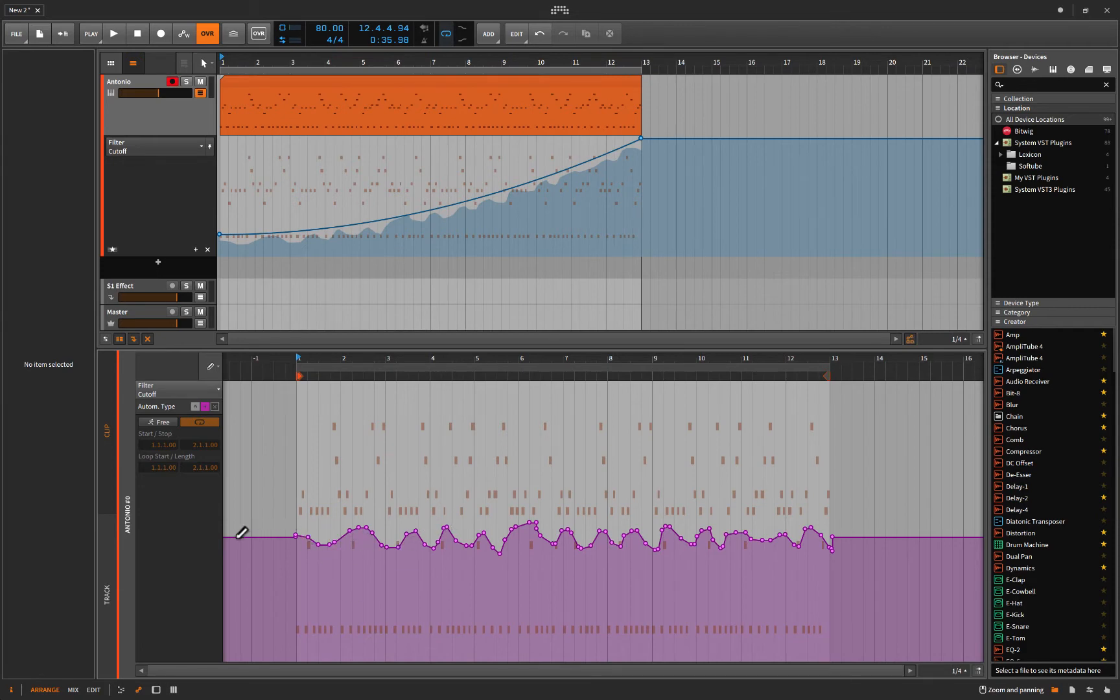
pyautogui.moveTo(267, 527)
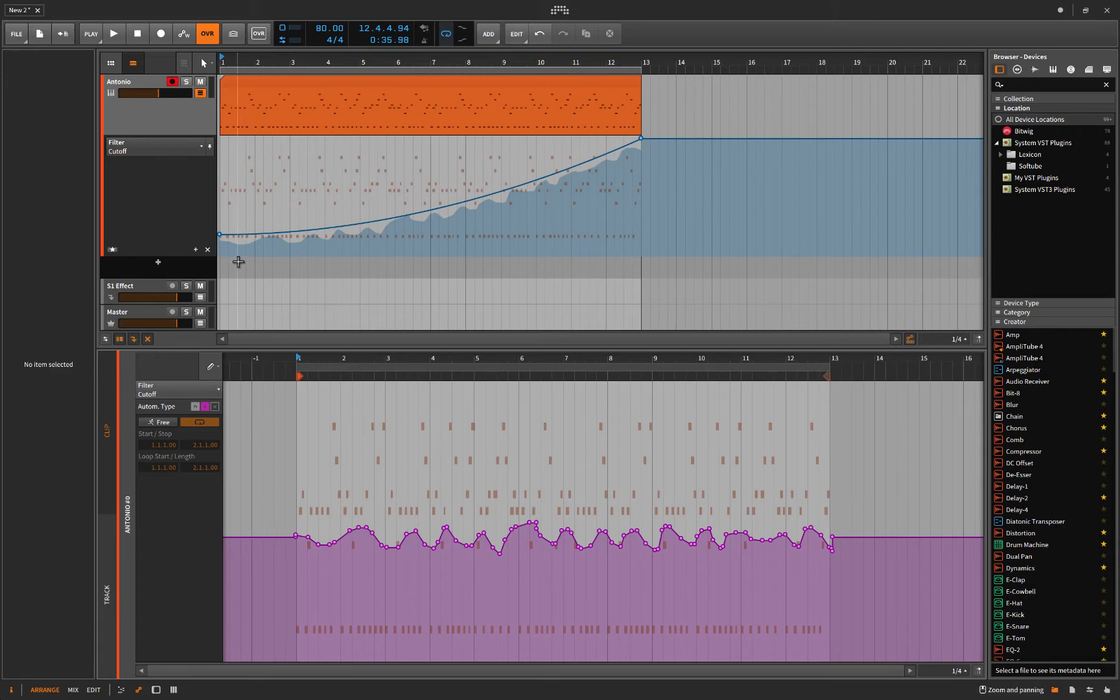
pyautogui.moveTo(608, 160)
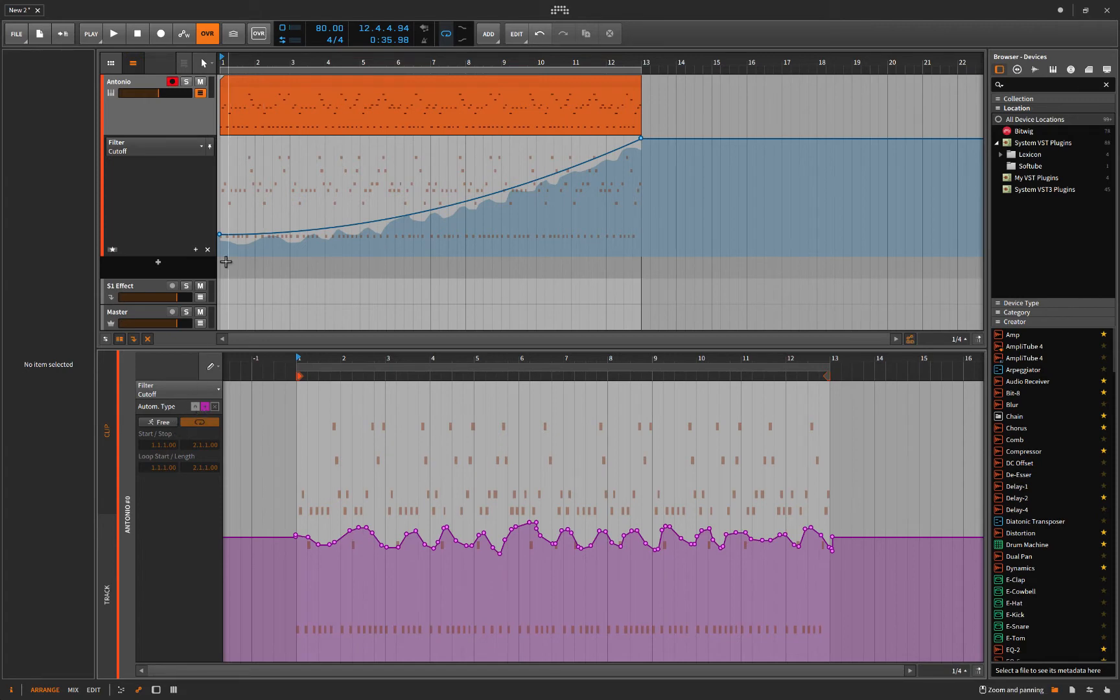
pyautogui.moveTo(336, 232)
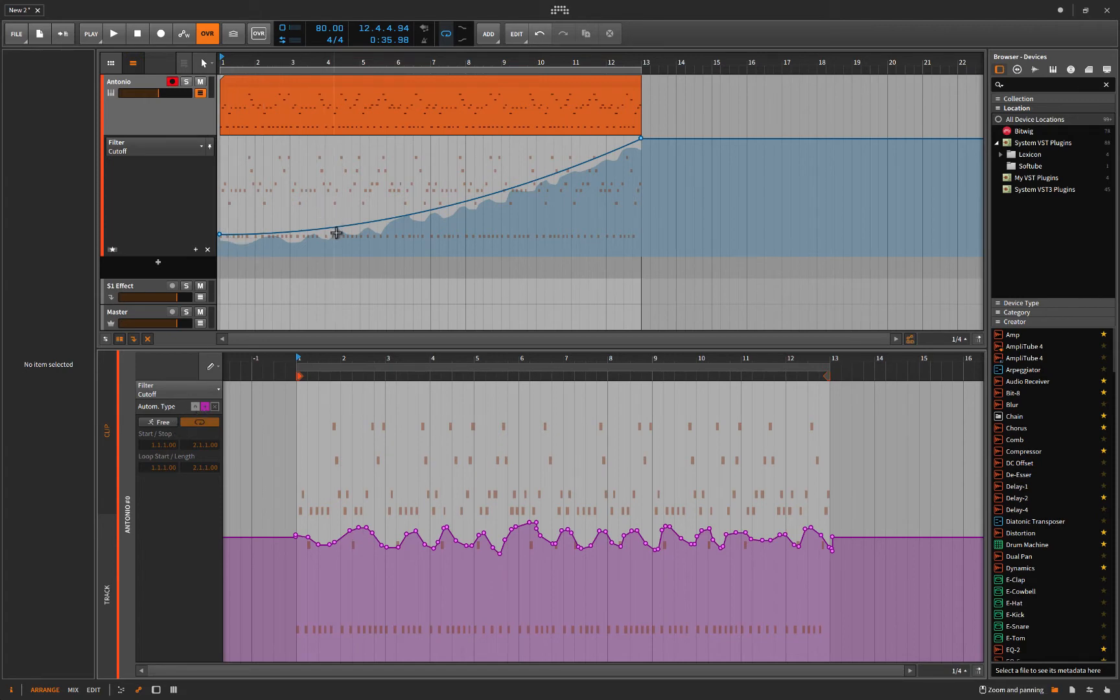
pyautogui.moveTo(270, 239)
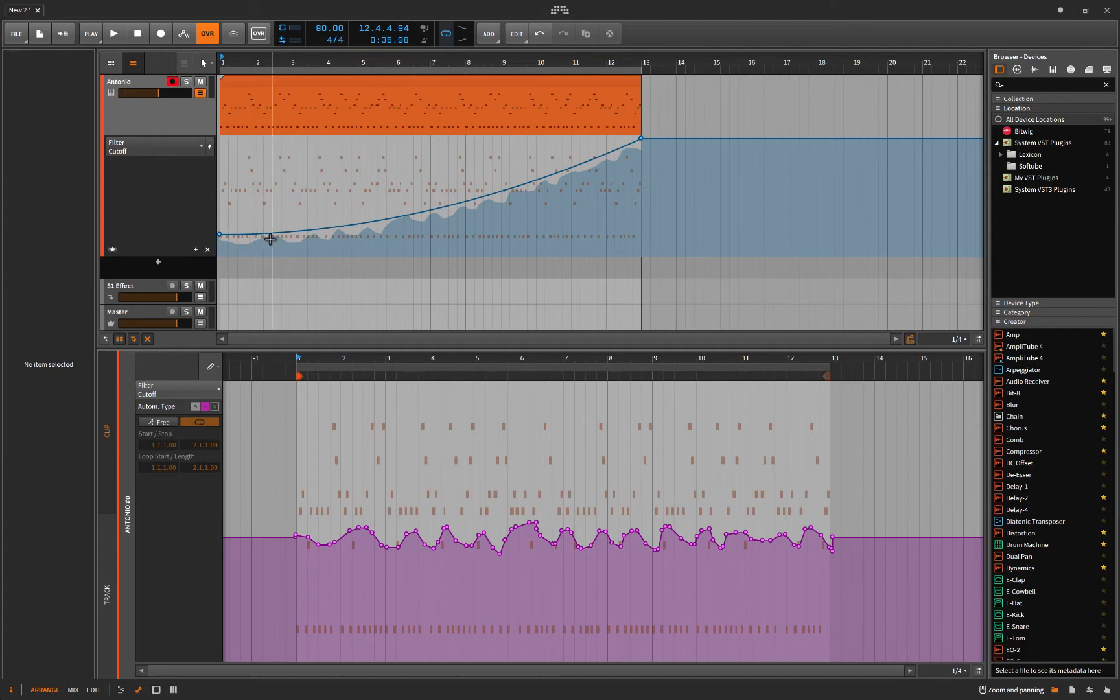
pyautogui.moveTo(405, 220)
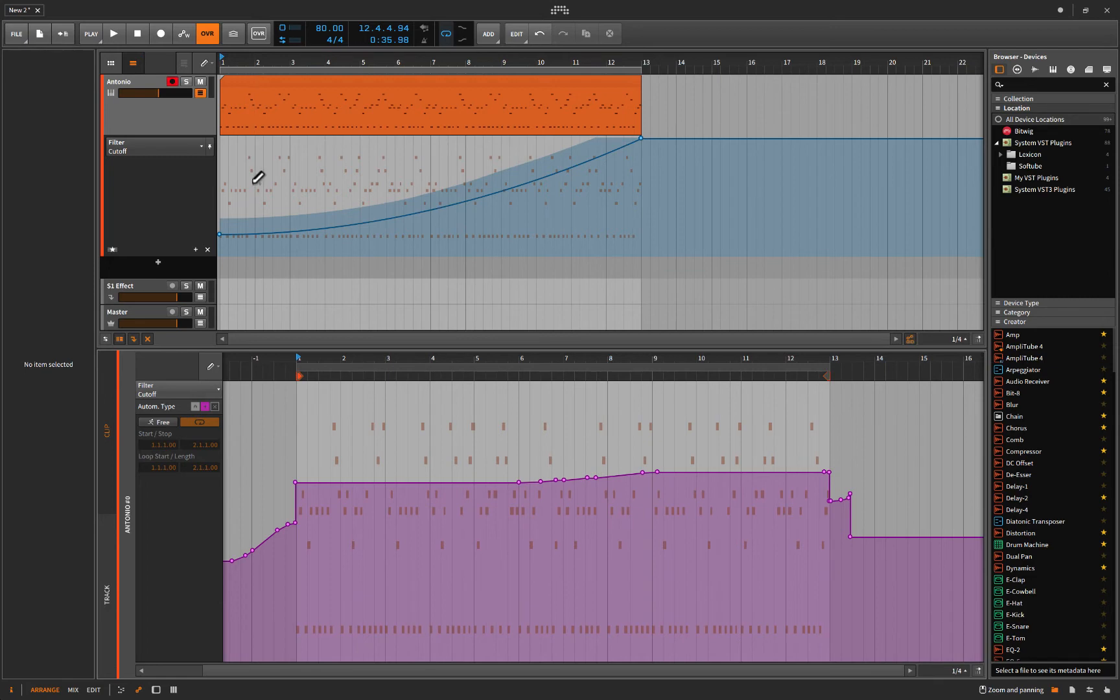
pyautogui.moveTo(230, 197)
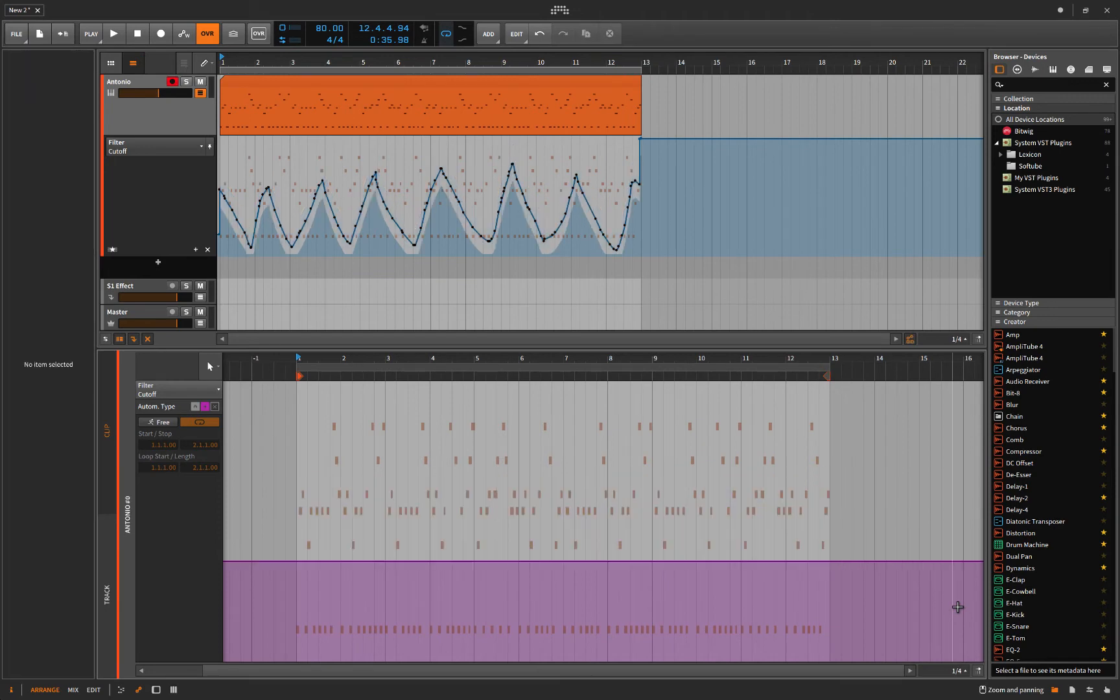
pyautogui.moveTo(351, 514)
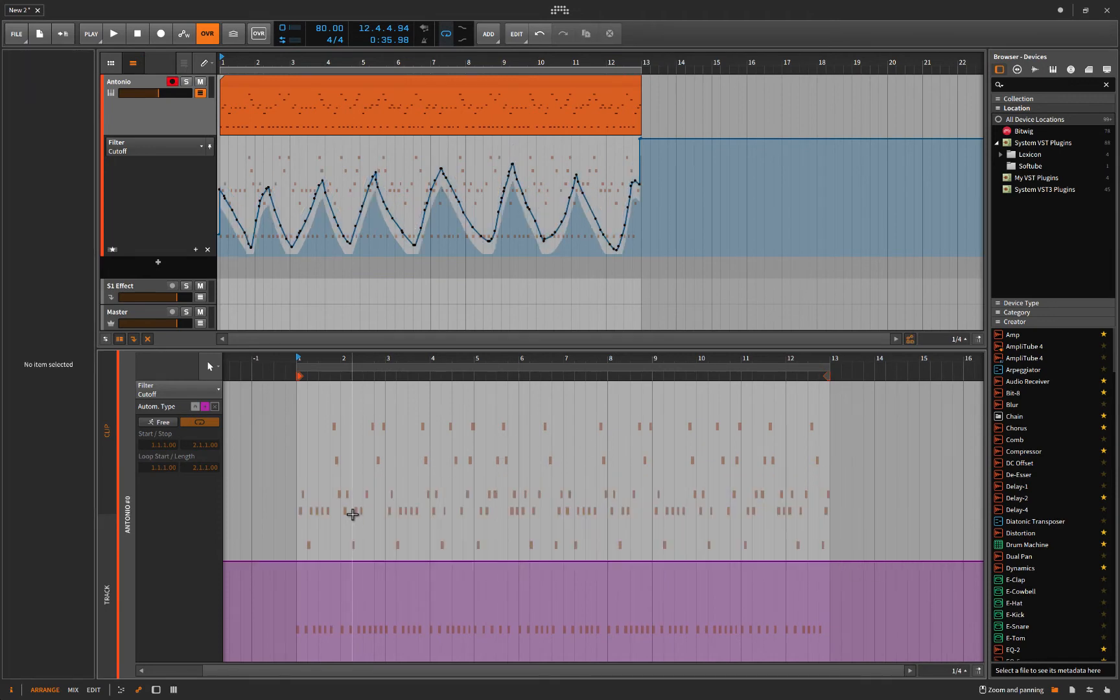
pyautogui.moveTo(277, 542)
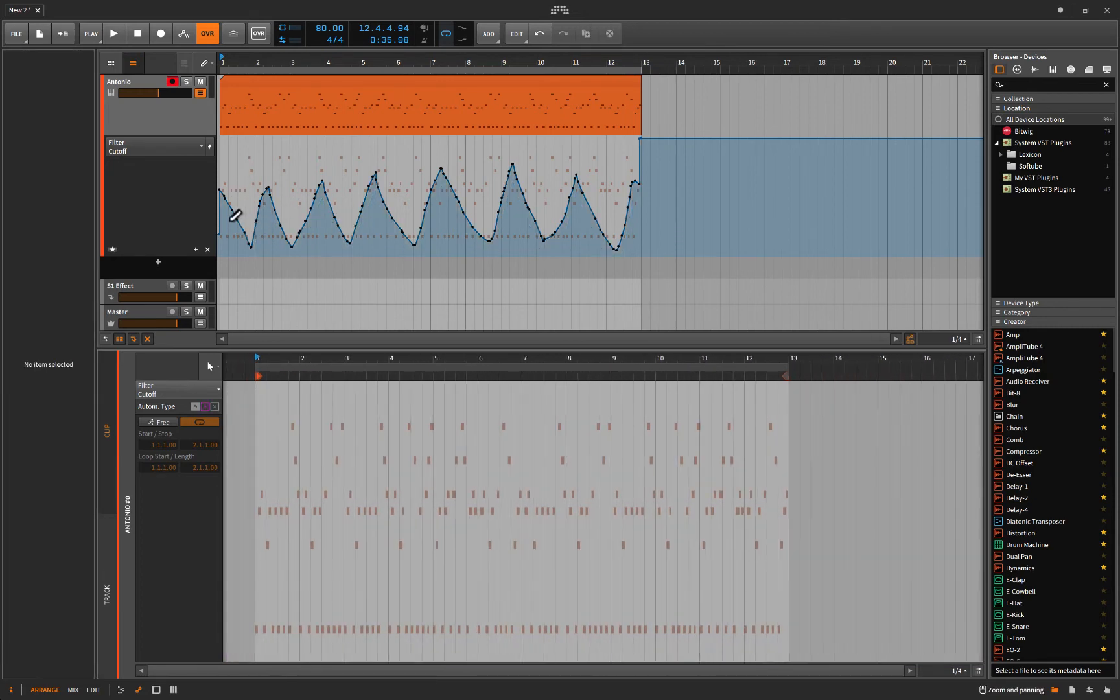
pyautogui.moveTo(606, 184)
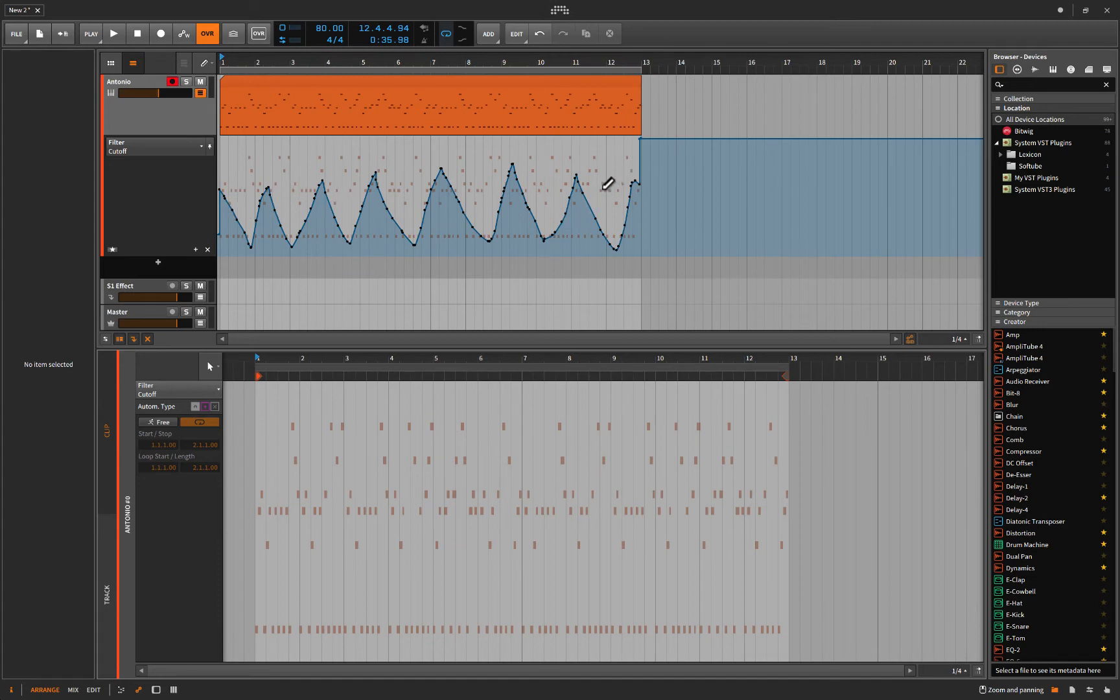
pyautogui.moveTo(261, 242)
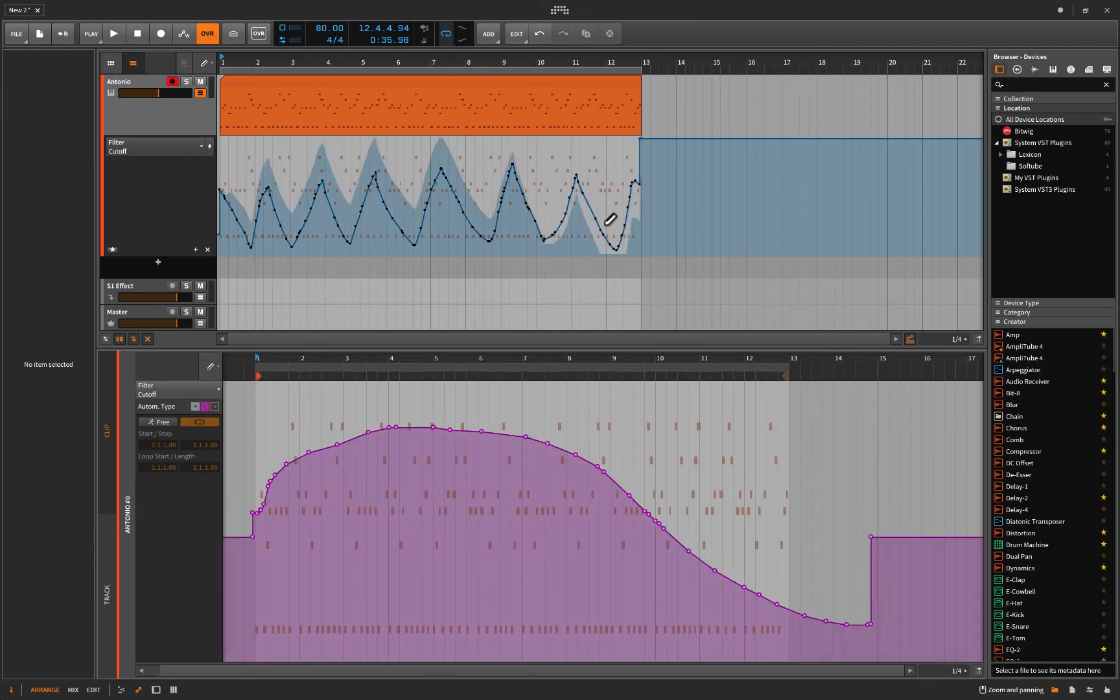
pyautogui.moveTo(256, 592)
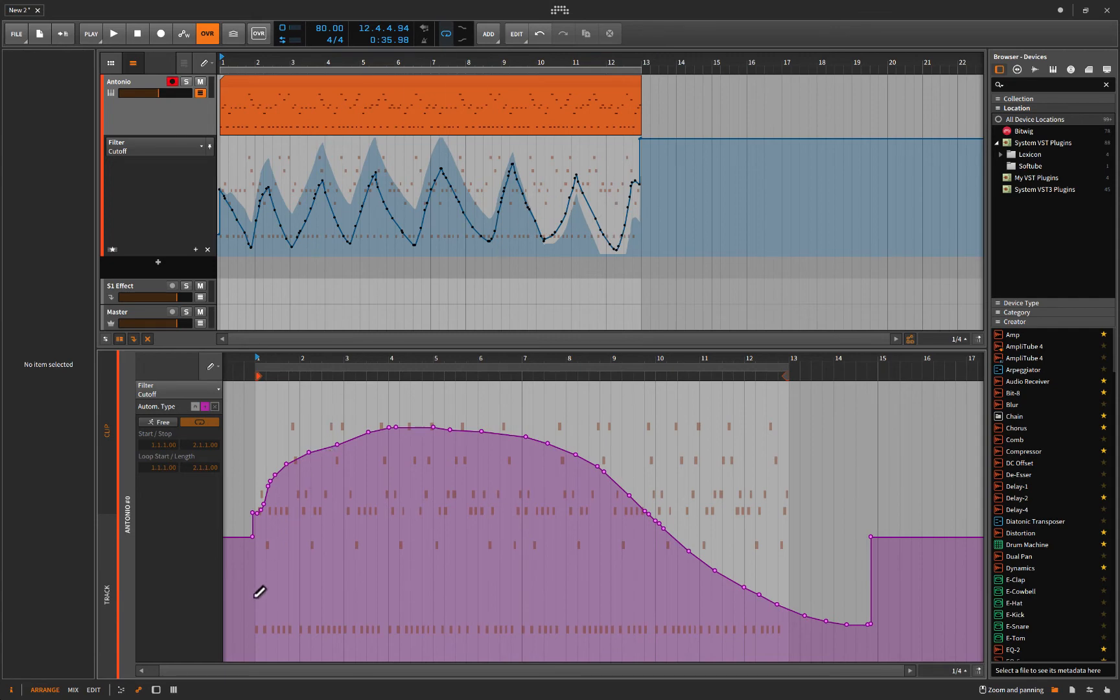
pyautogui.moveTo(336, 217)
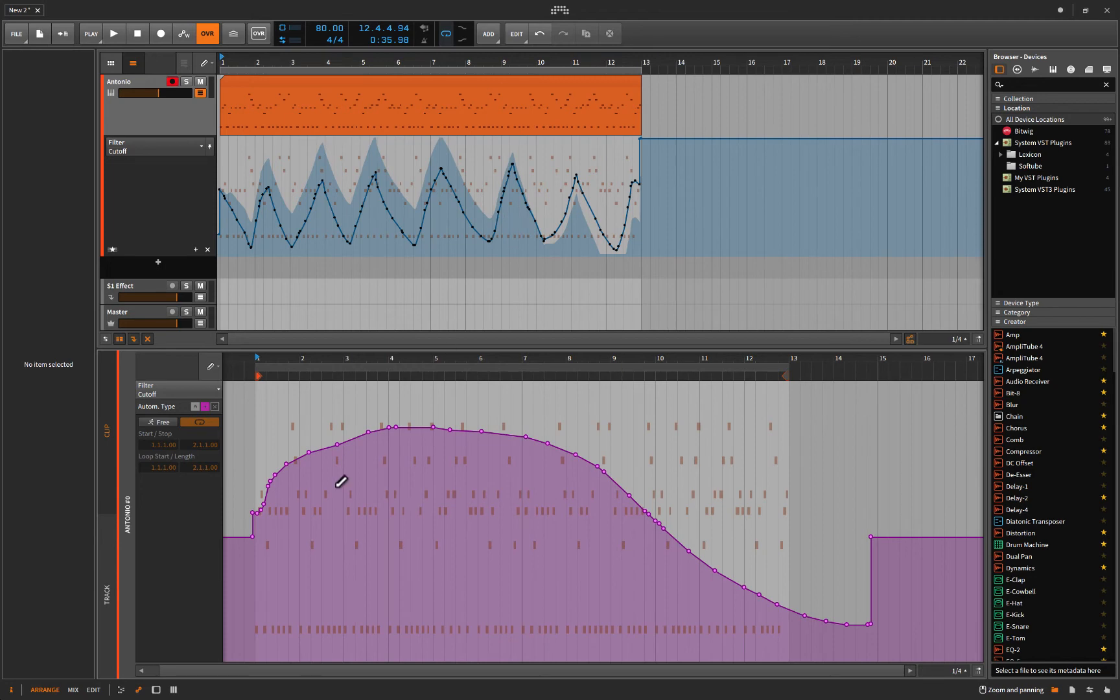
pyautogui.moveTo(260, 648)
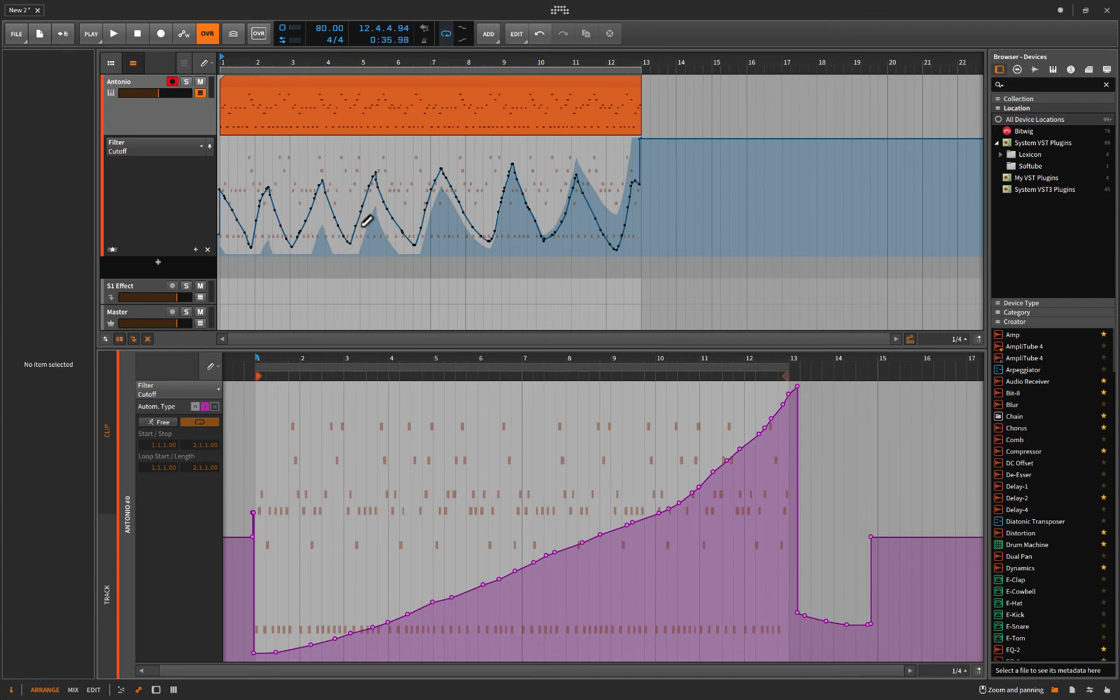
pyautogui.moveTo(577, 175)
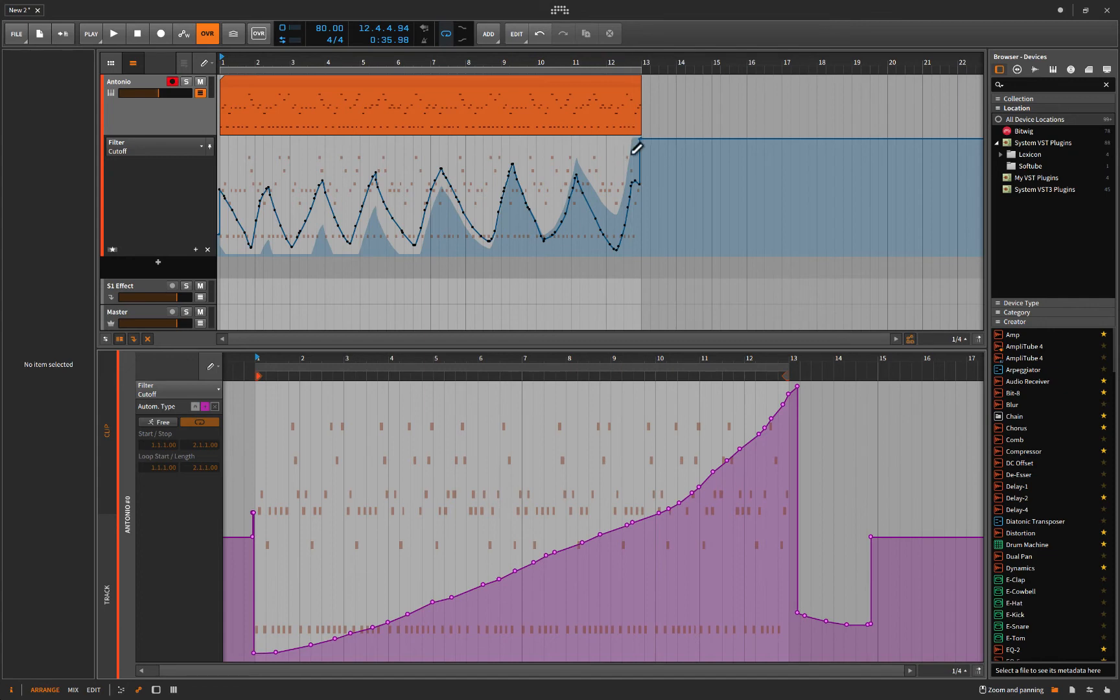
pyautogui.moveTo(607, 195)
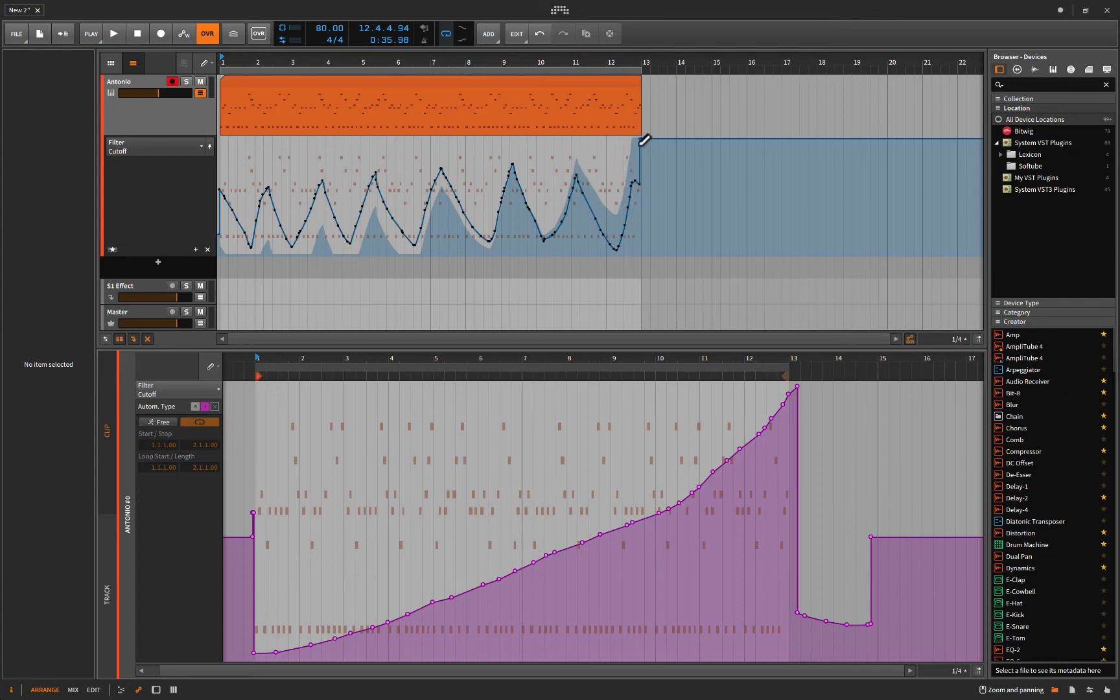
pyautogui.moveTo(415, 217)
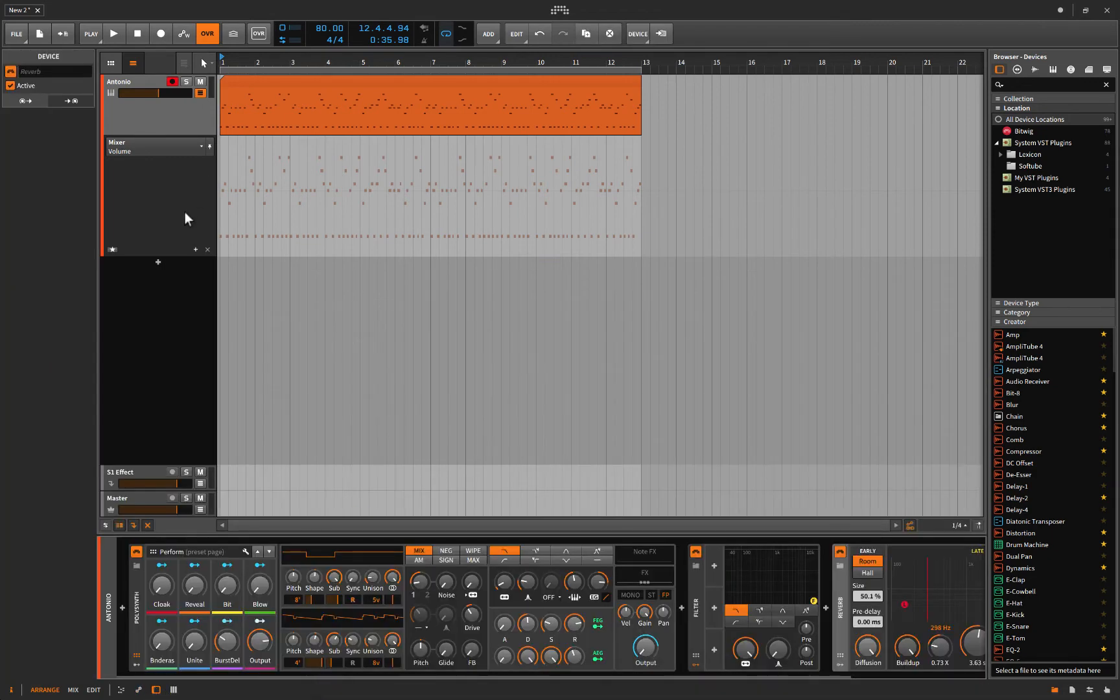
# Hide the track's automation lanes, select the instrument track and show the automation editor panel
pyautogui.click(201, 94)
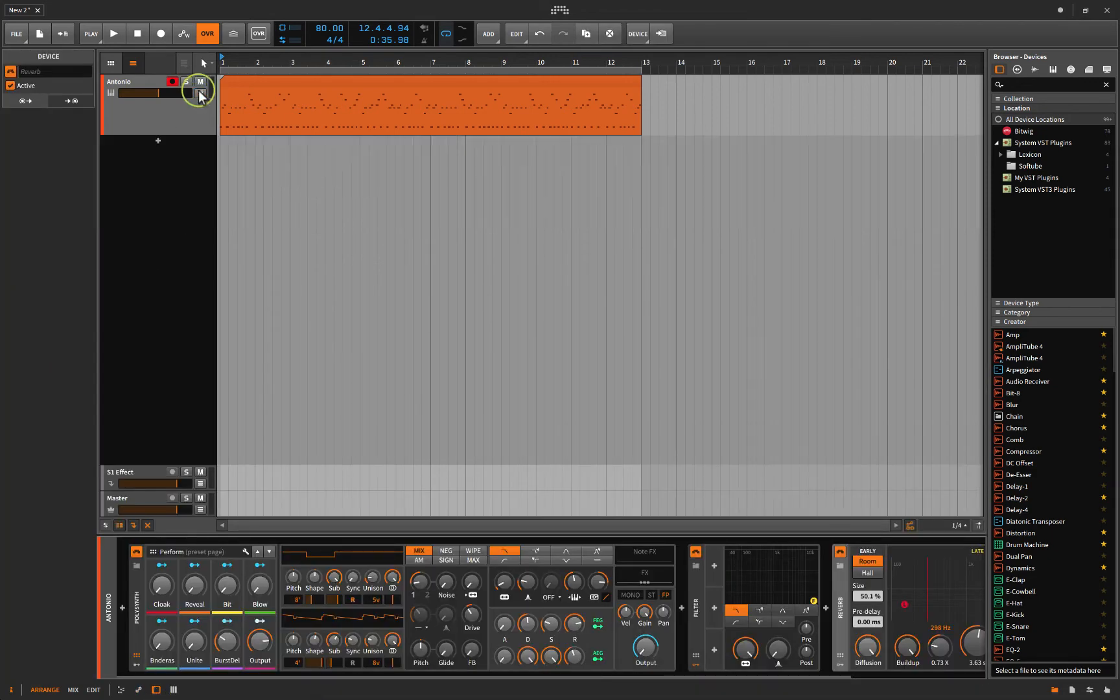
pyautogui.click(429, 80)
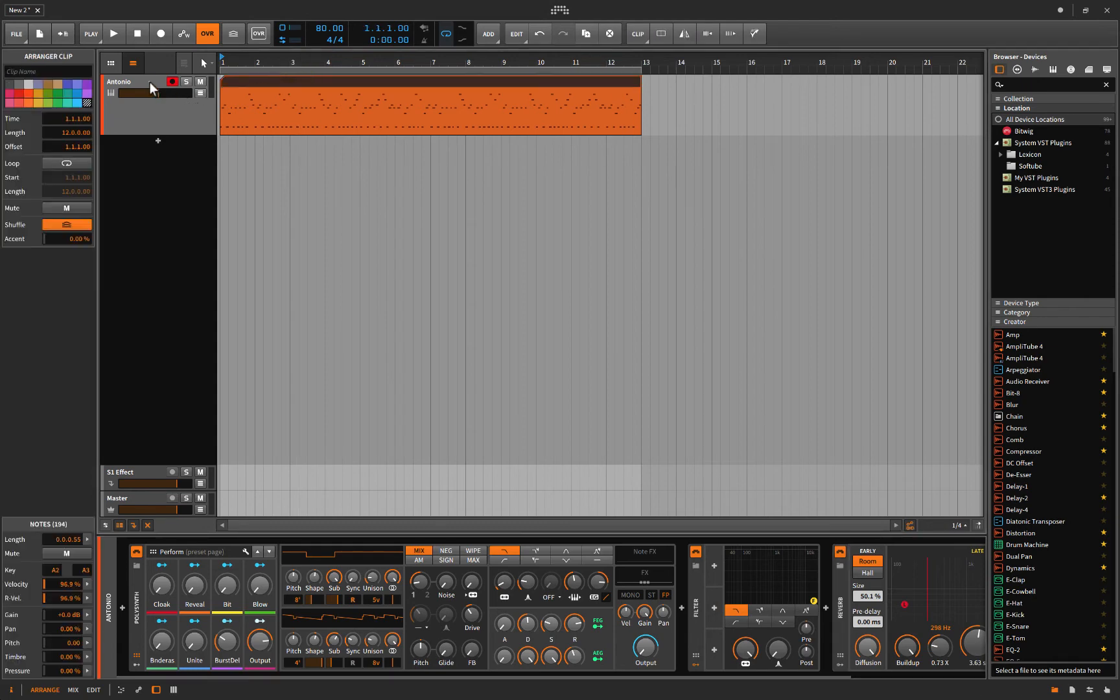
pyautogui.click(121, 81)
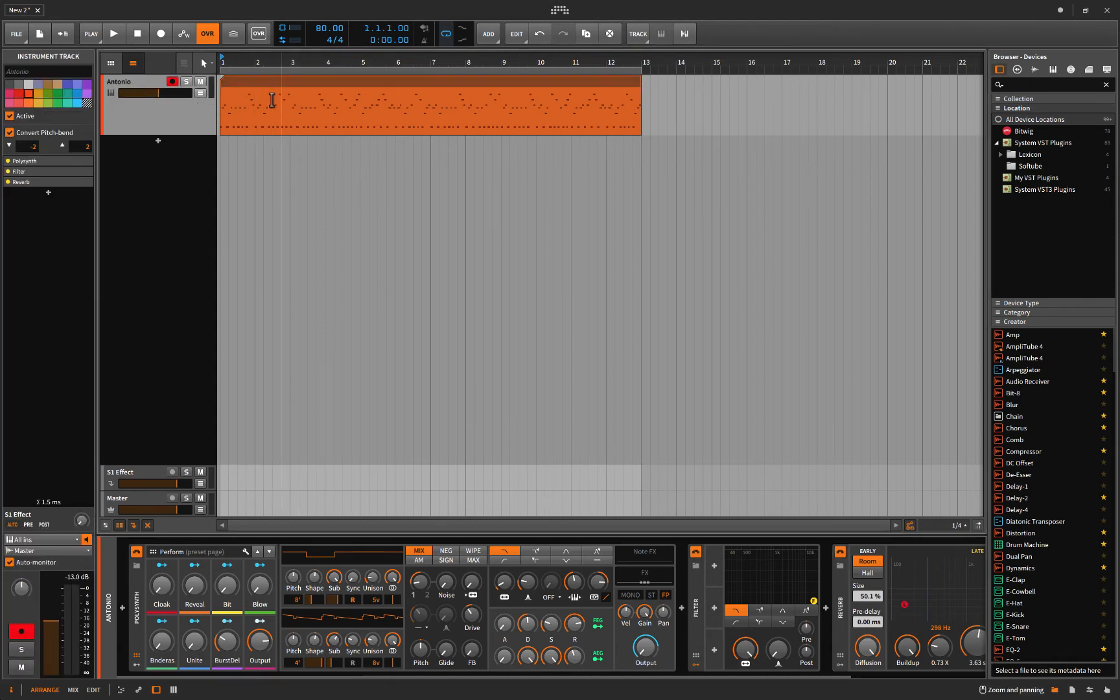
pyautogui.click(429, 103)
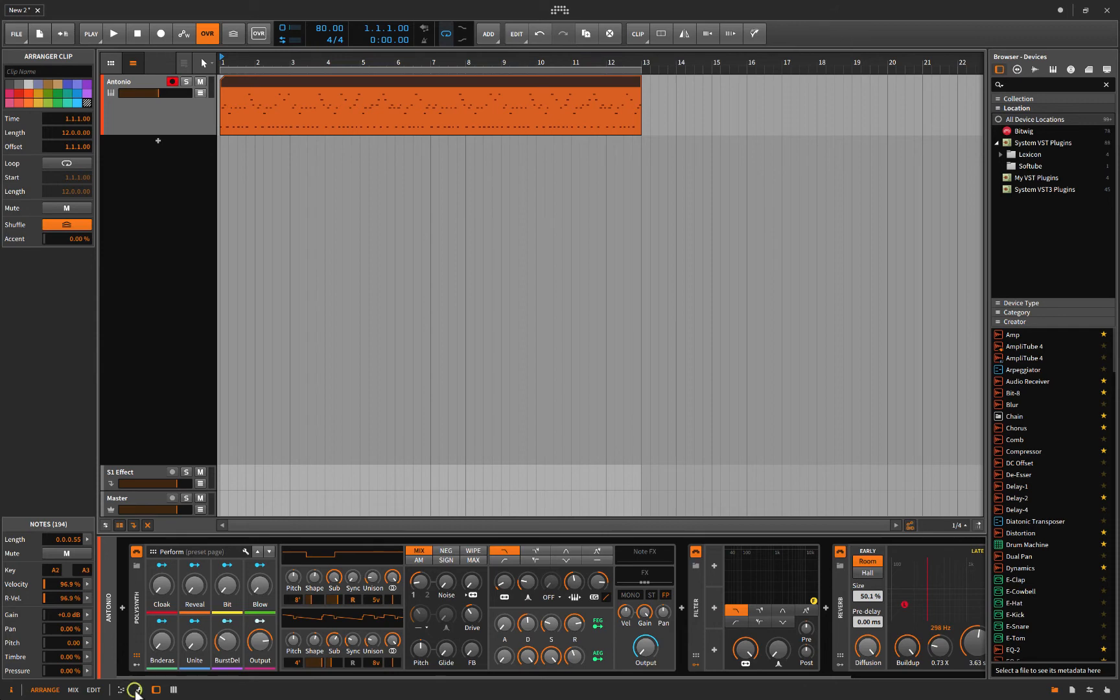
pyautogui.click(139, 689)
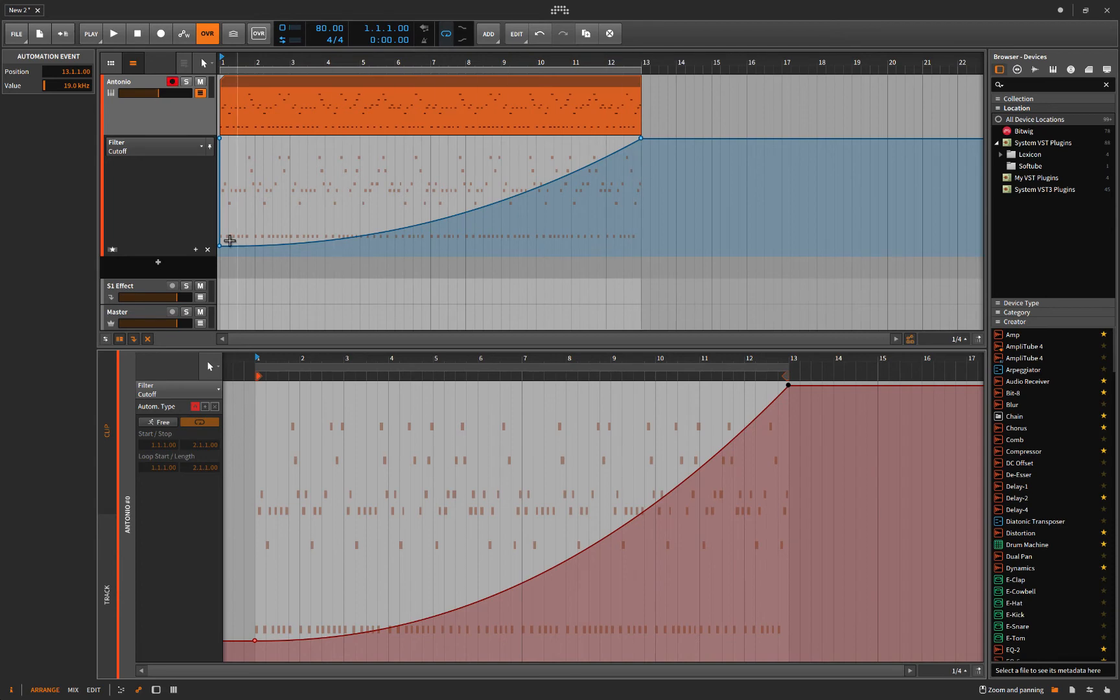
pyautogui.moveTo(472, 526)
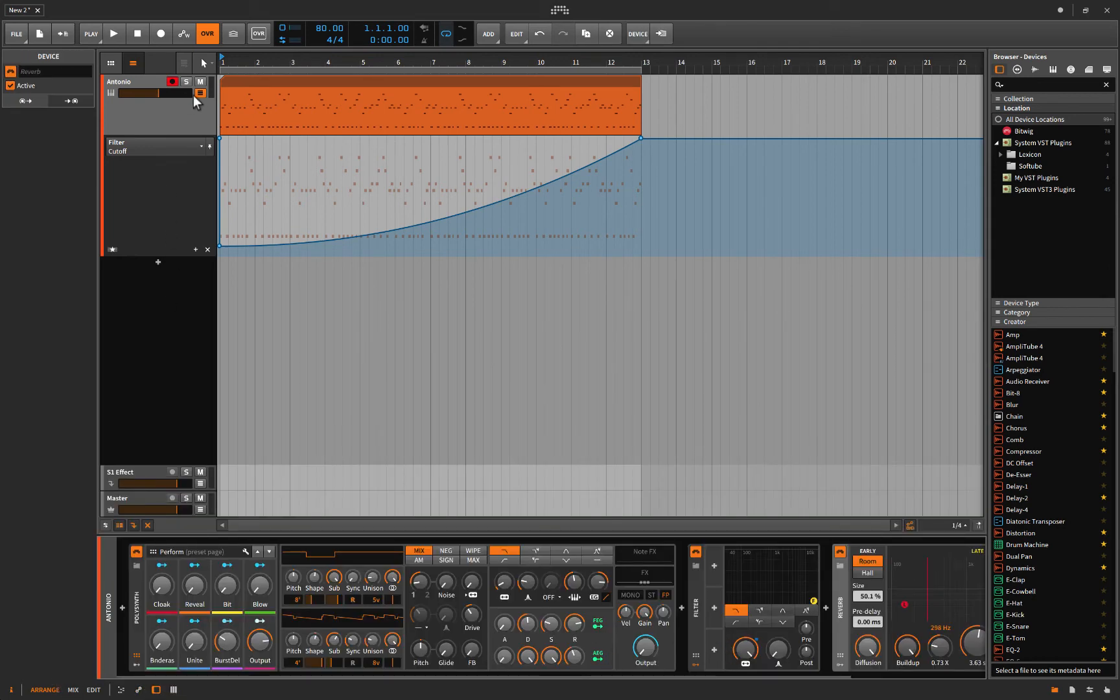
# Hide the filter cutoff lane in the arranger and show the automation editor with the rising curve
pyautogui.click(200, 93)
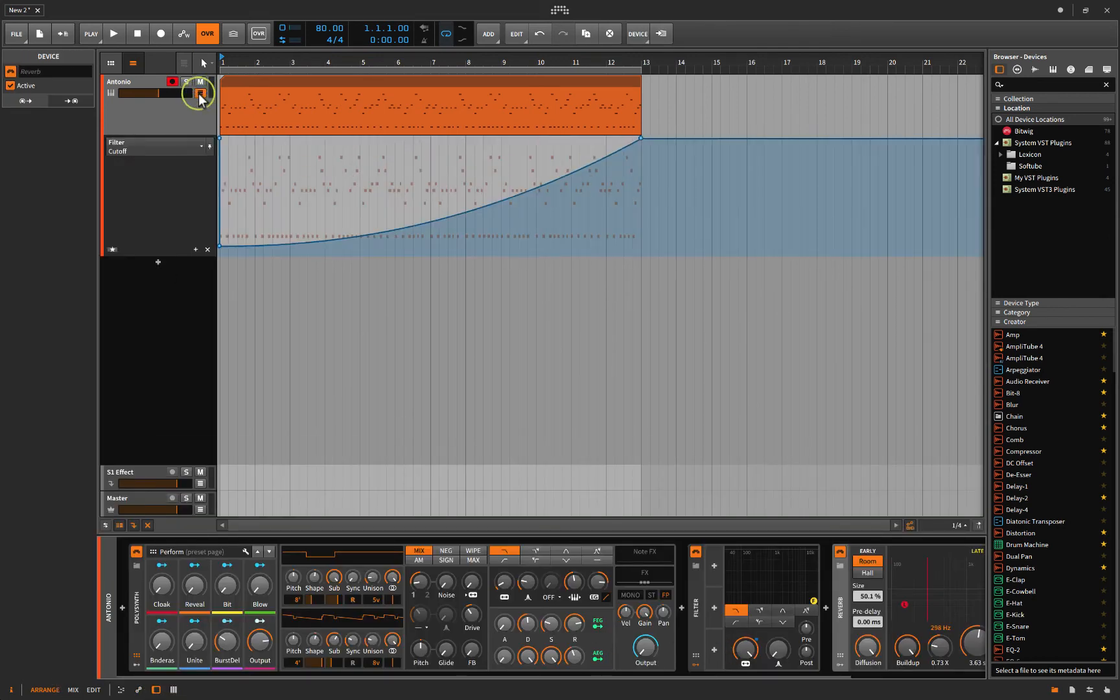
pyautogui.click(185, 82)
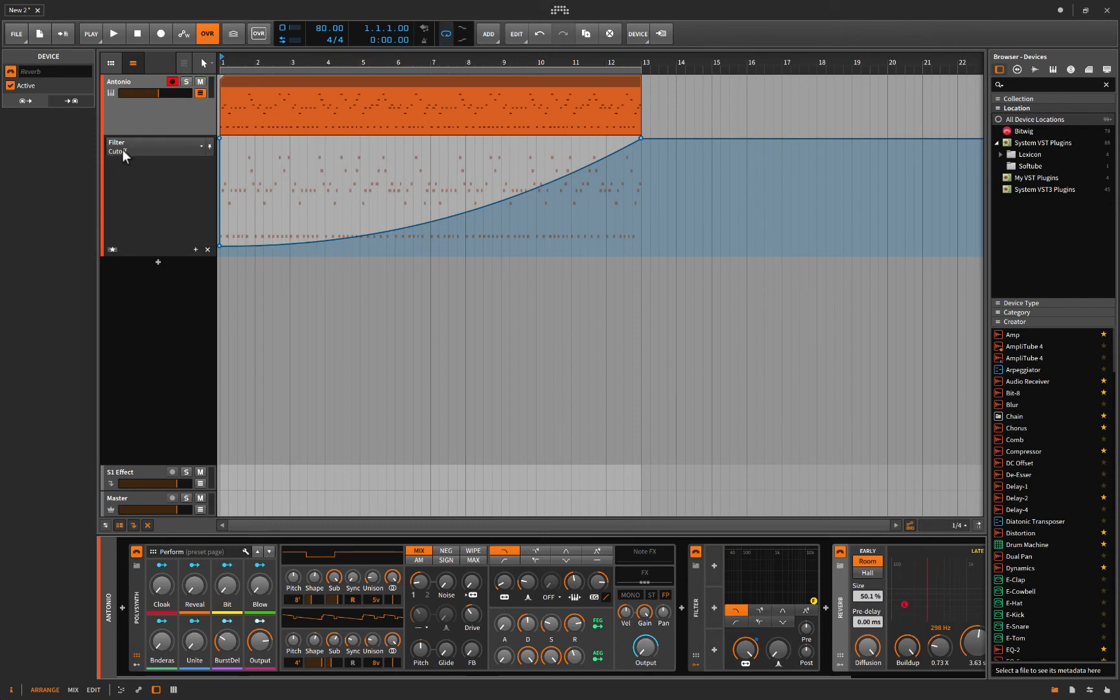
pyautogui.moveTo(202, 234)
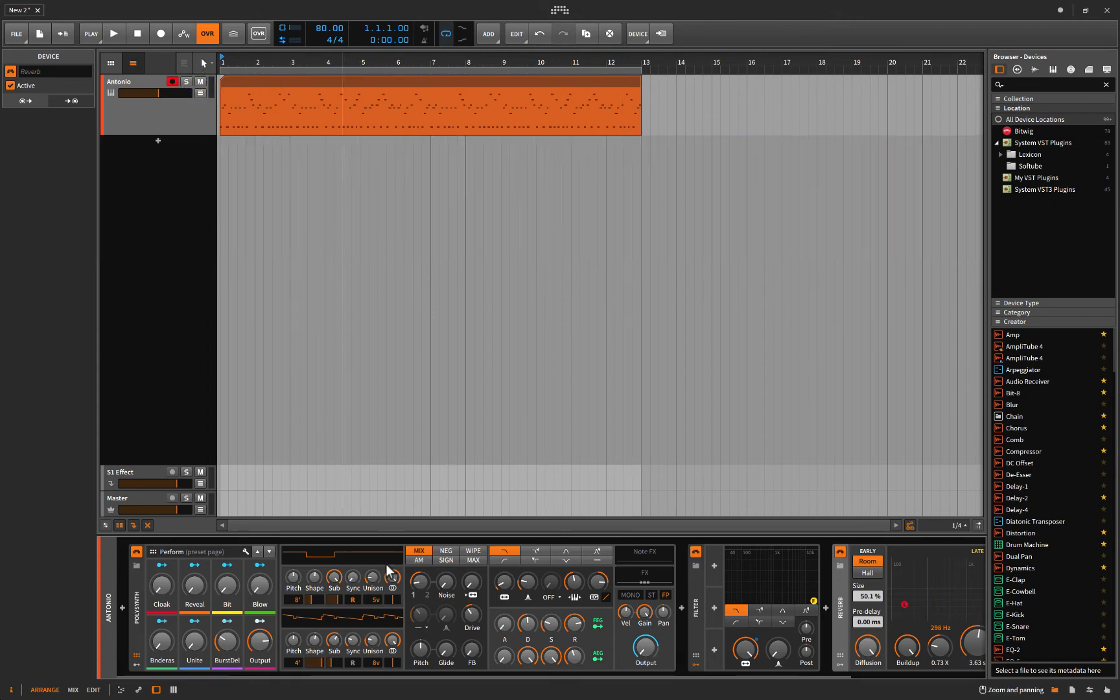
pyautogui.click(139, 689)
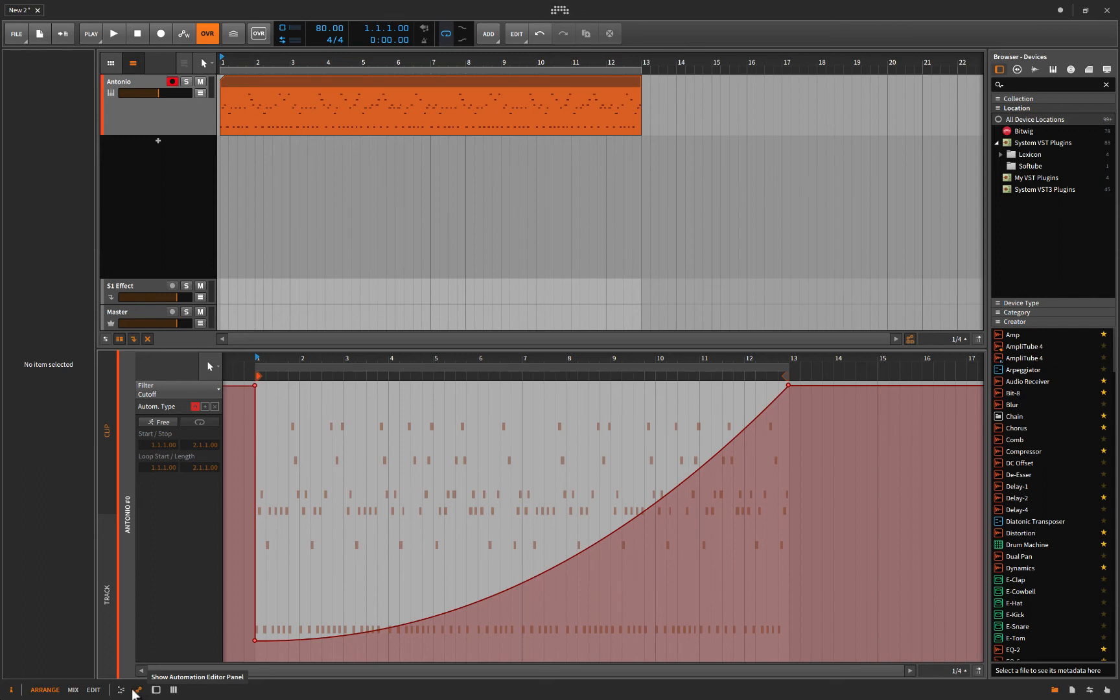
pyautogui.moveTo(323, 603)
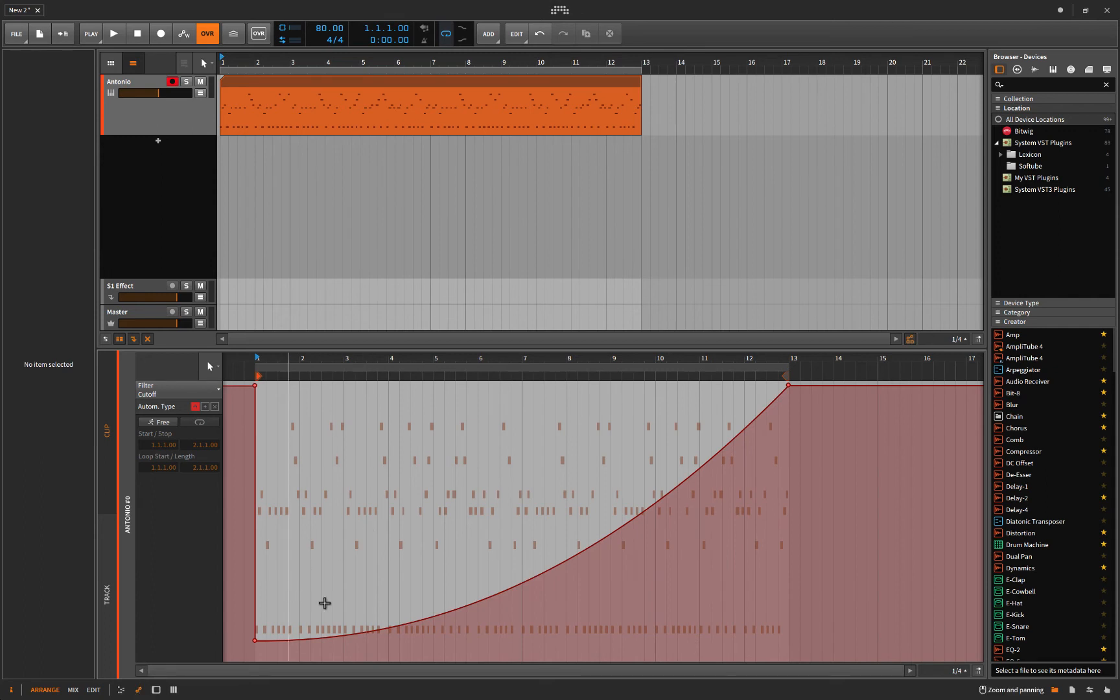
pyautogui.moveTo(159, 88)
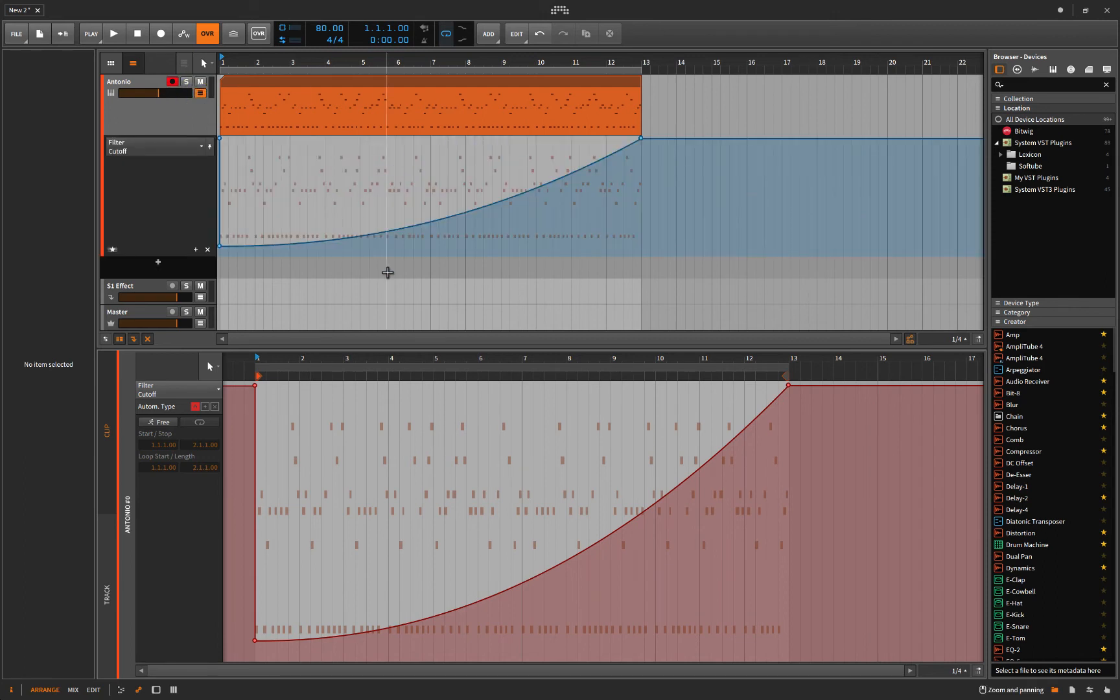
pyautogui.moveTo(587, 429)
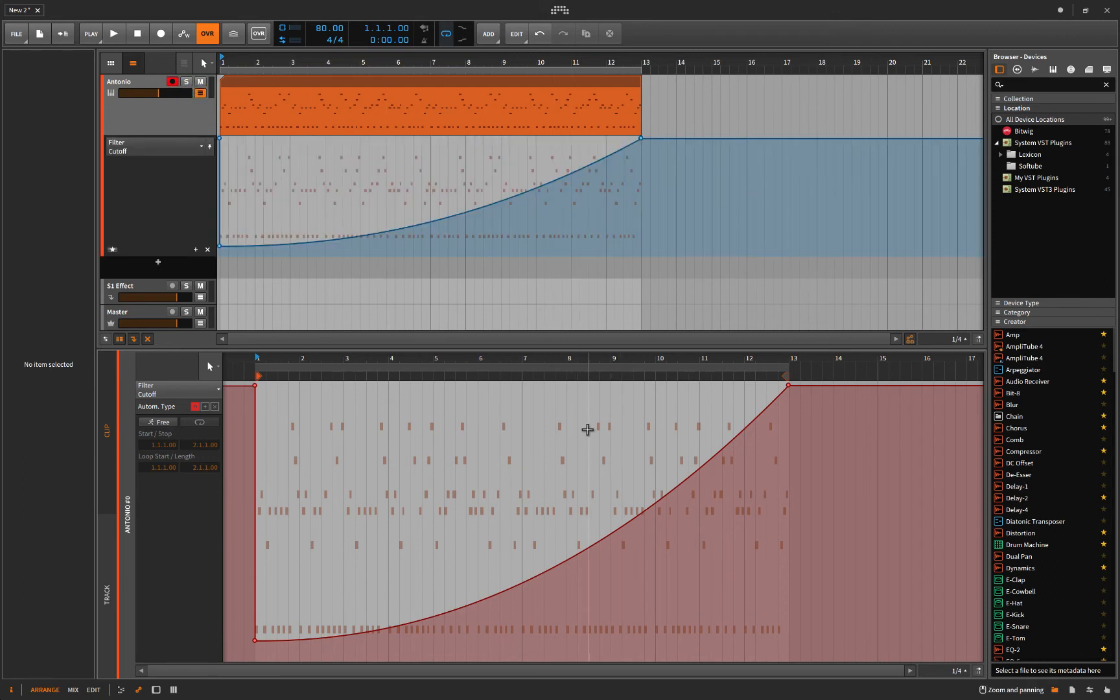
pyautogui.moveTo(305, 490)
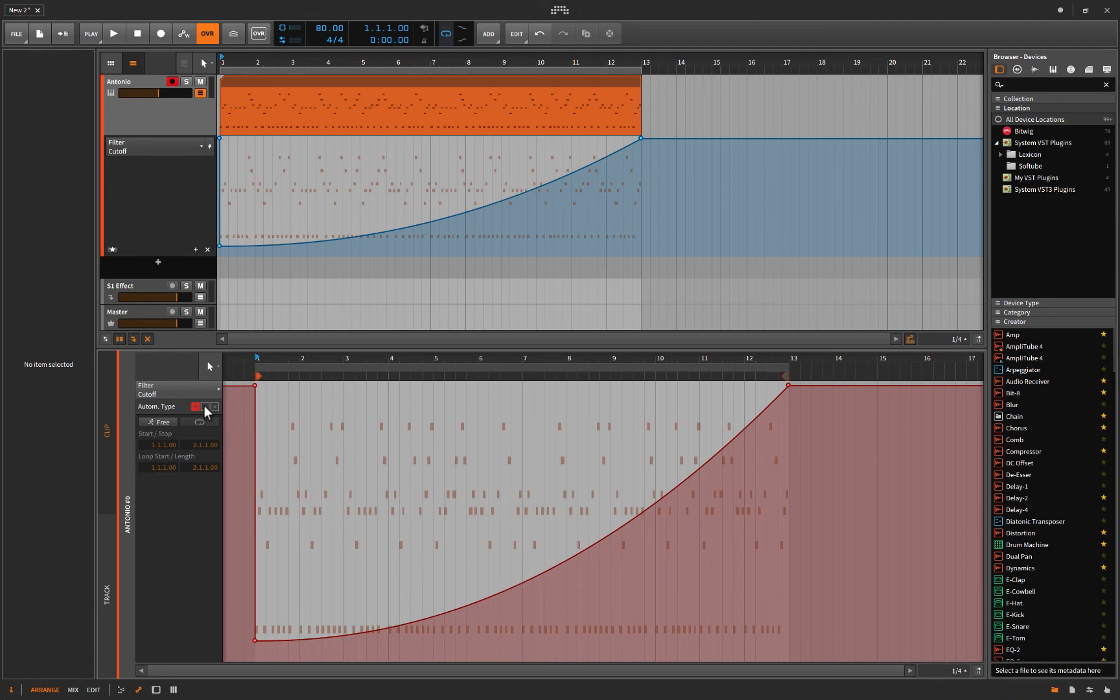
# Set the cutoff automation layer to additive modulation for drawing the wobbly purple curve
pyautogui.click(203, 407)
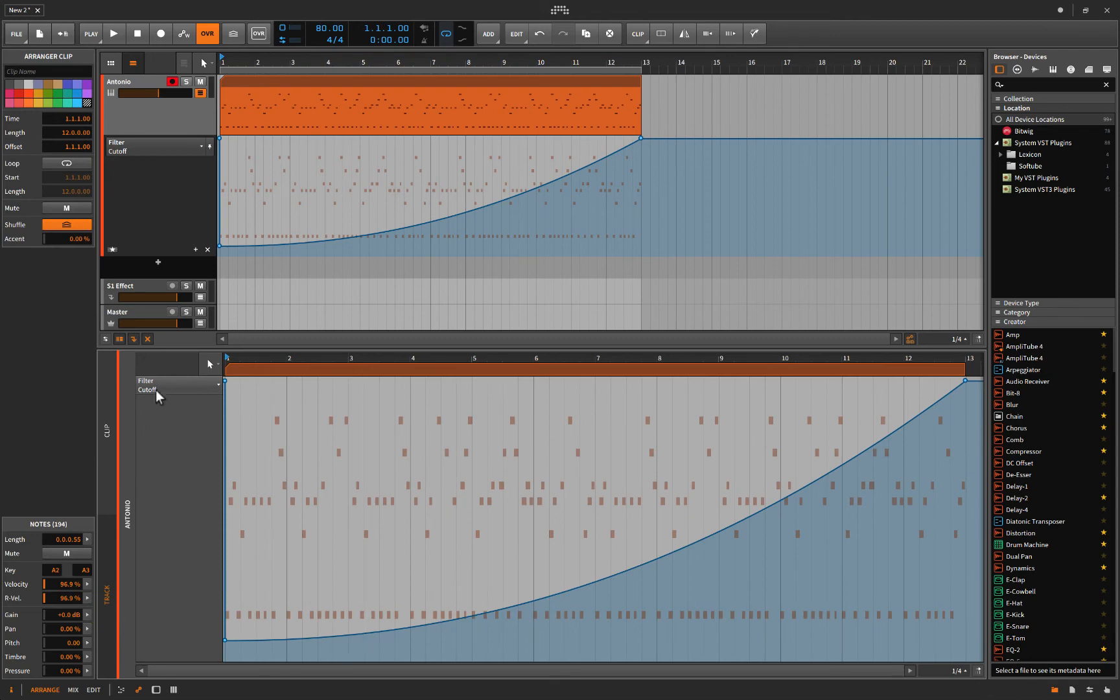
pyautogui.click(105, 431)
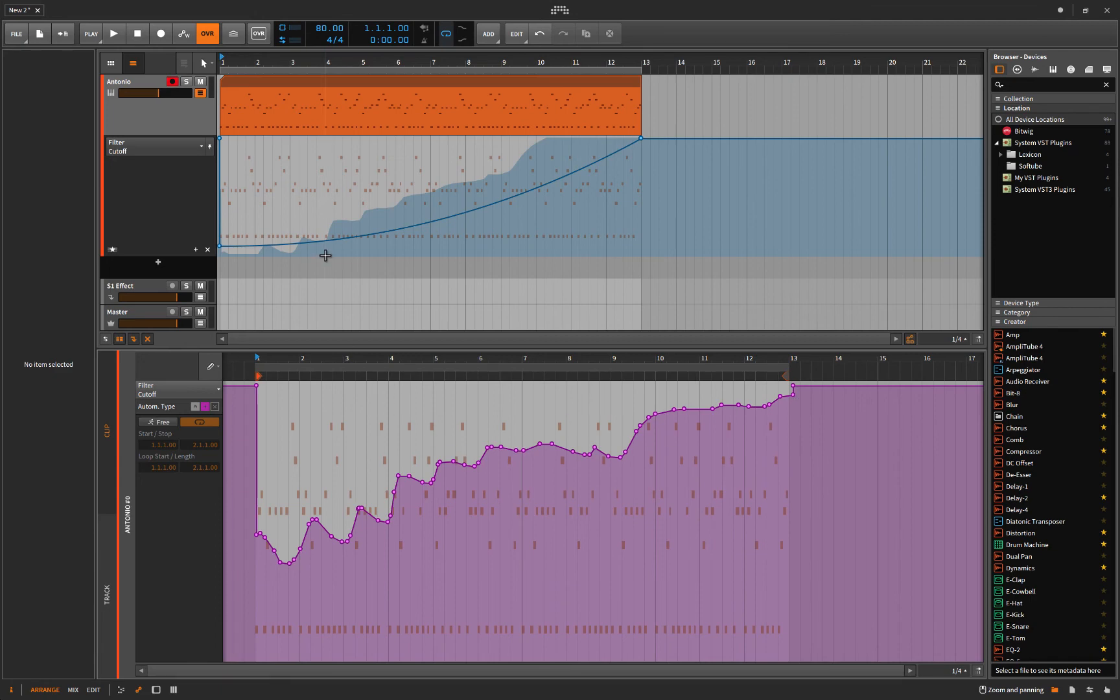
pyautogui.moveTo(342, 407)
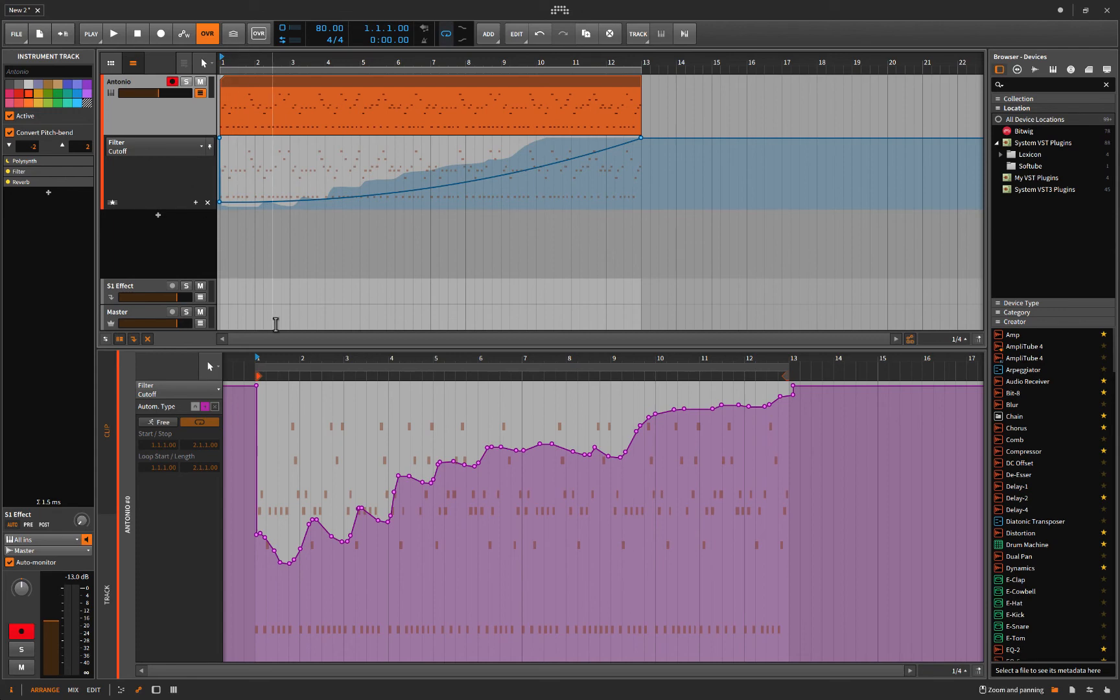
pyautogui.moveTo(347, 255)
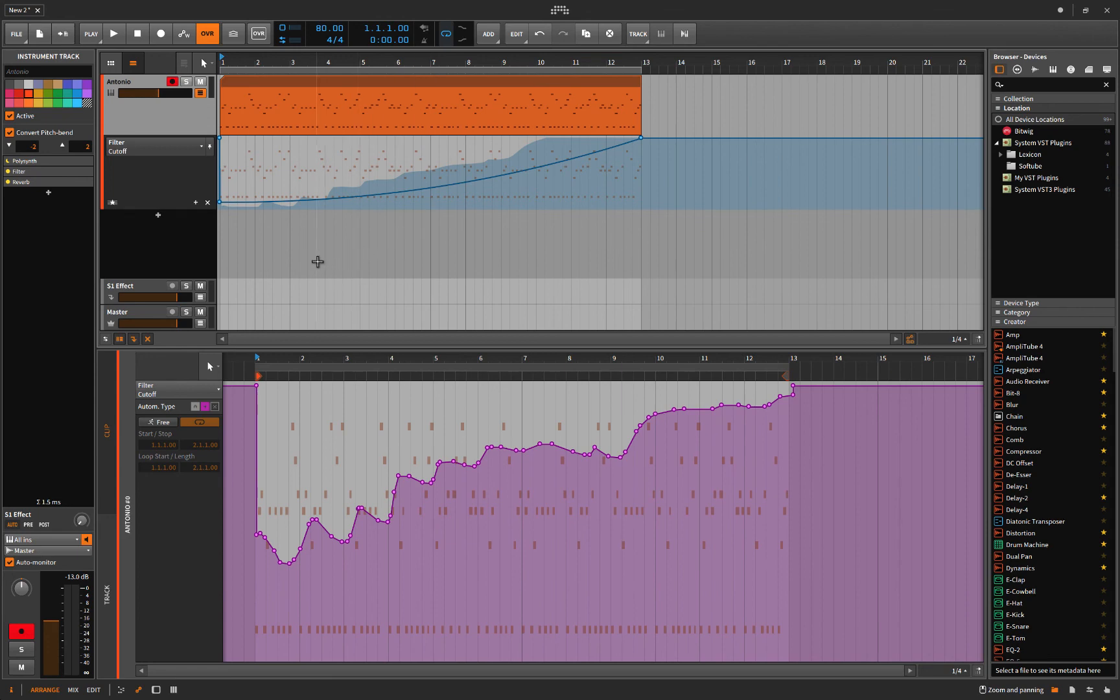
pyautogui.moveTo(327, 254)
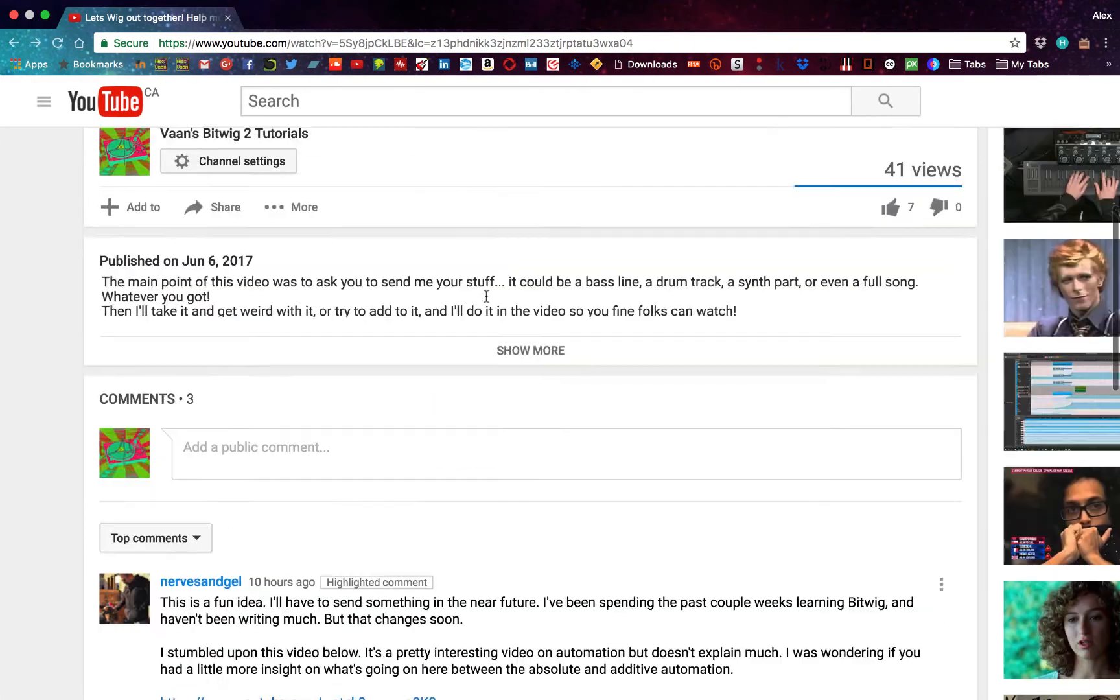
# Go to My channel on YouTube and view the About section's description and contact details
pyautogui.click(43, 101)
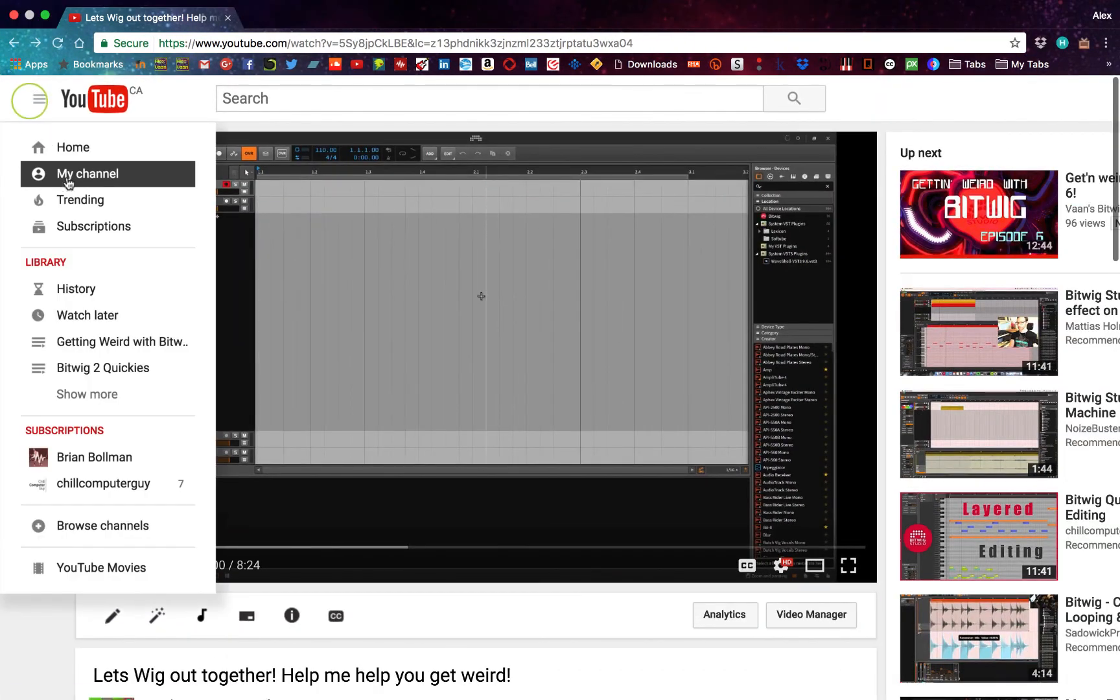
pyautogui.click(85, 173)
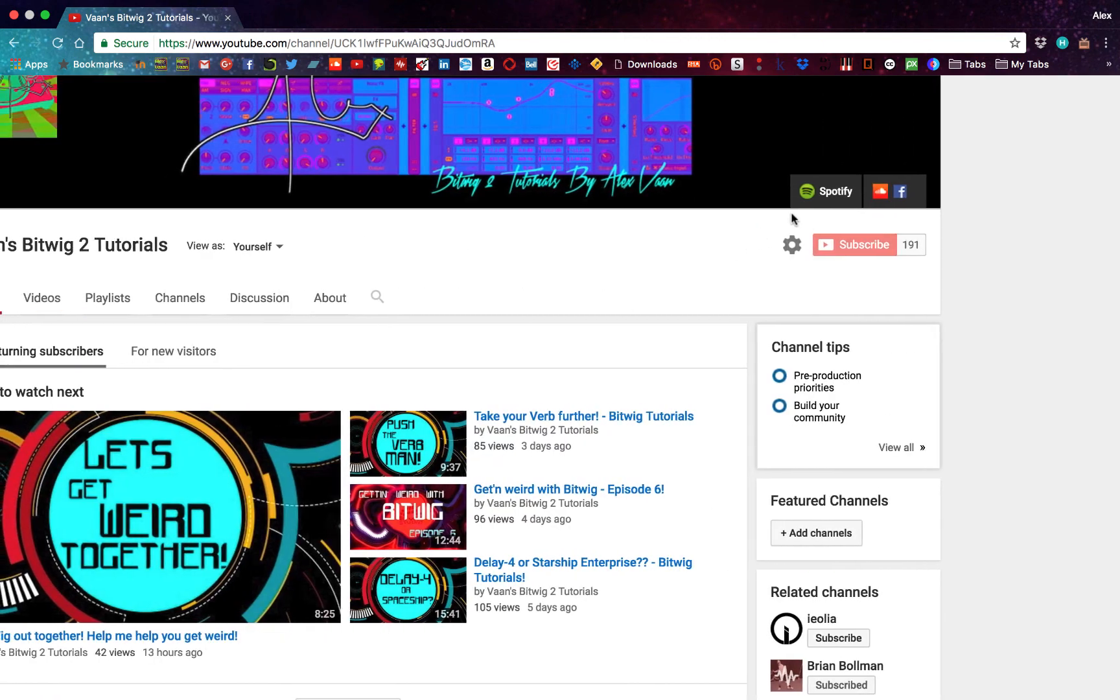
pyautogui.click(329, 298)
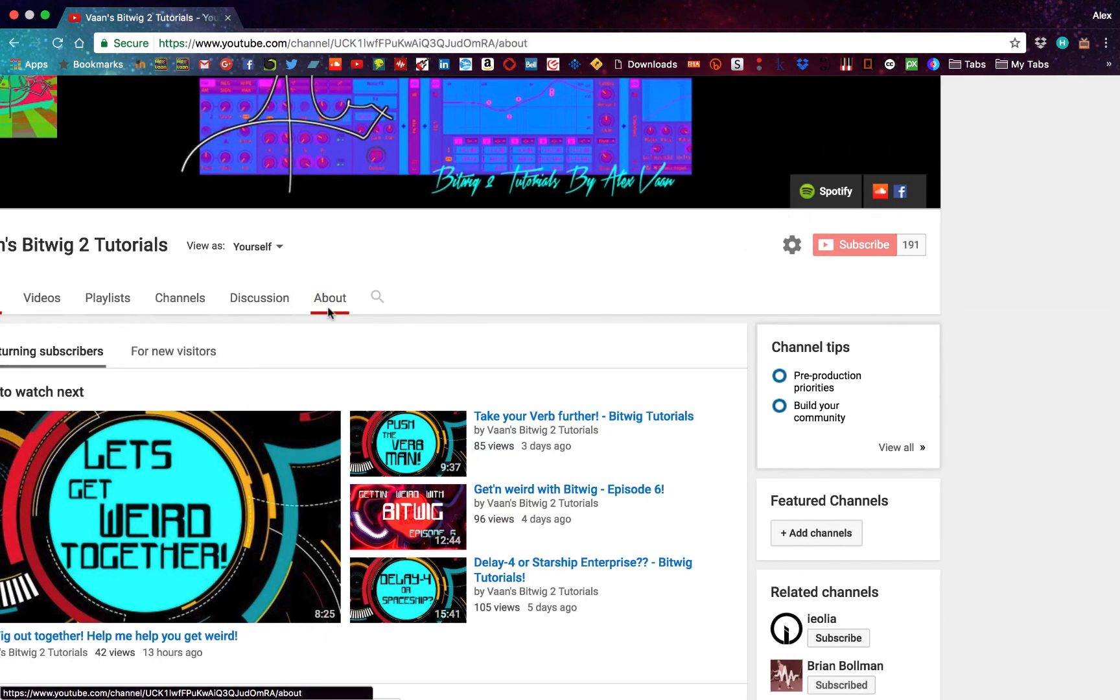
pyautogui.scroll(-3)
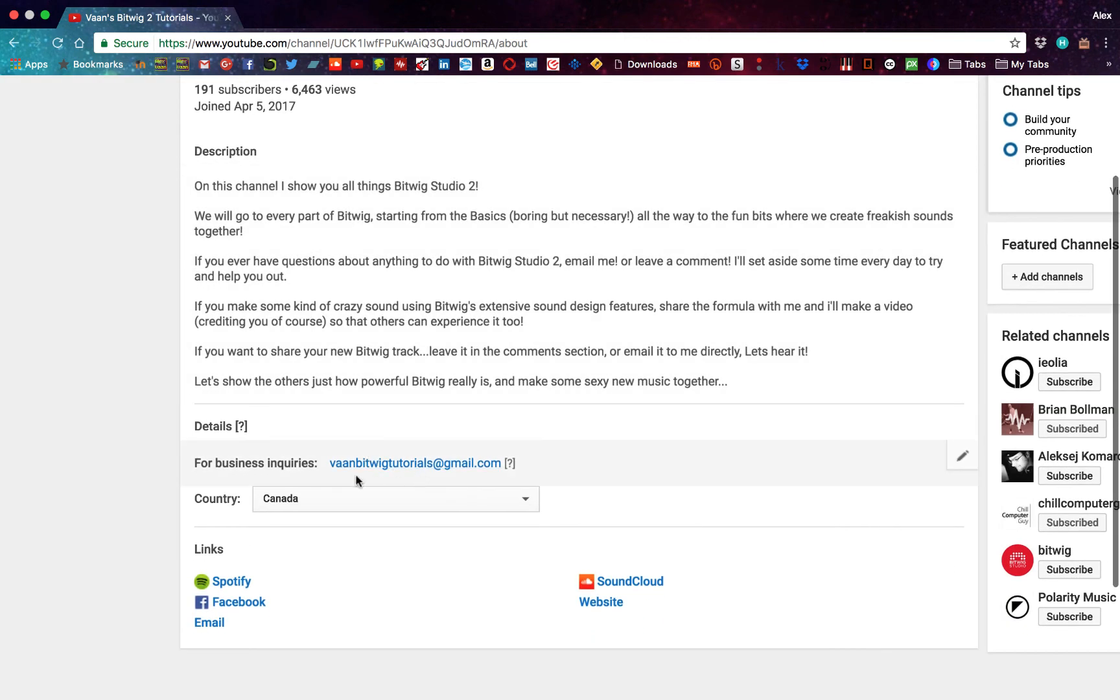
pyautogui.moveTo(415, 462)
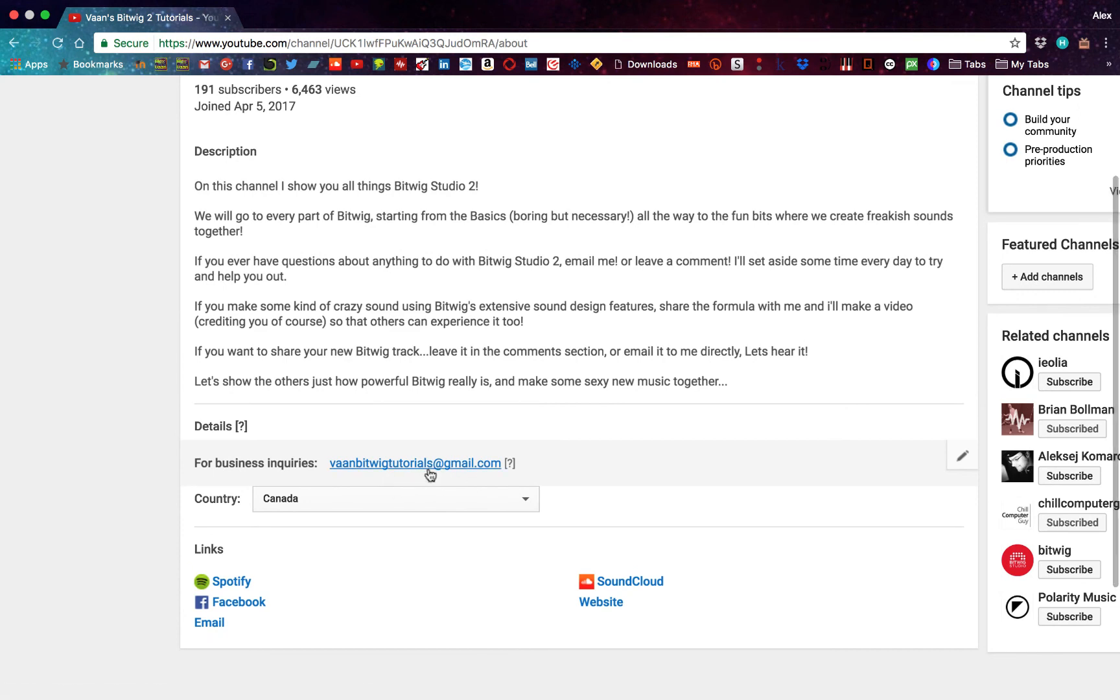
pyautogui.moveTo(239, 601)
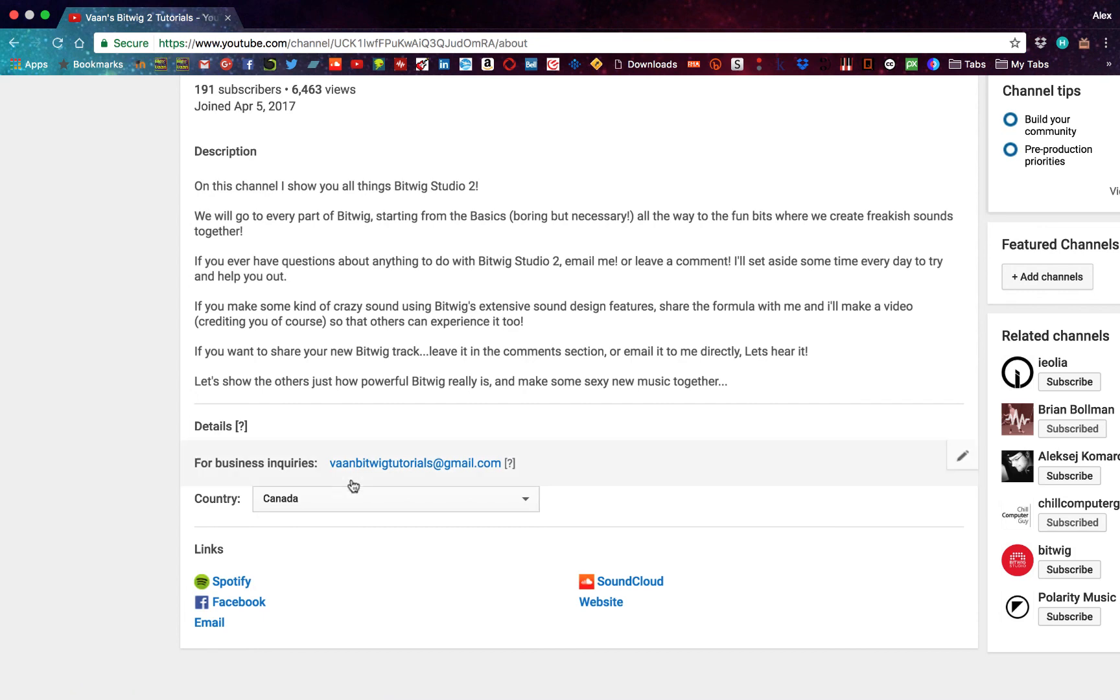
pyautogui.scroll(3)
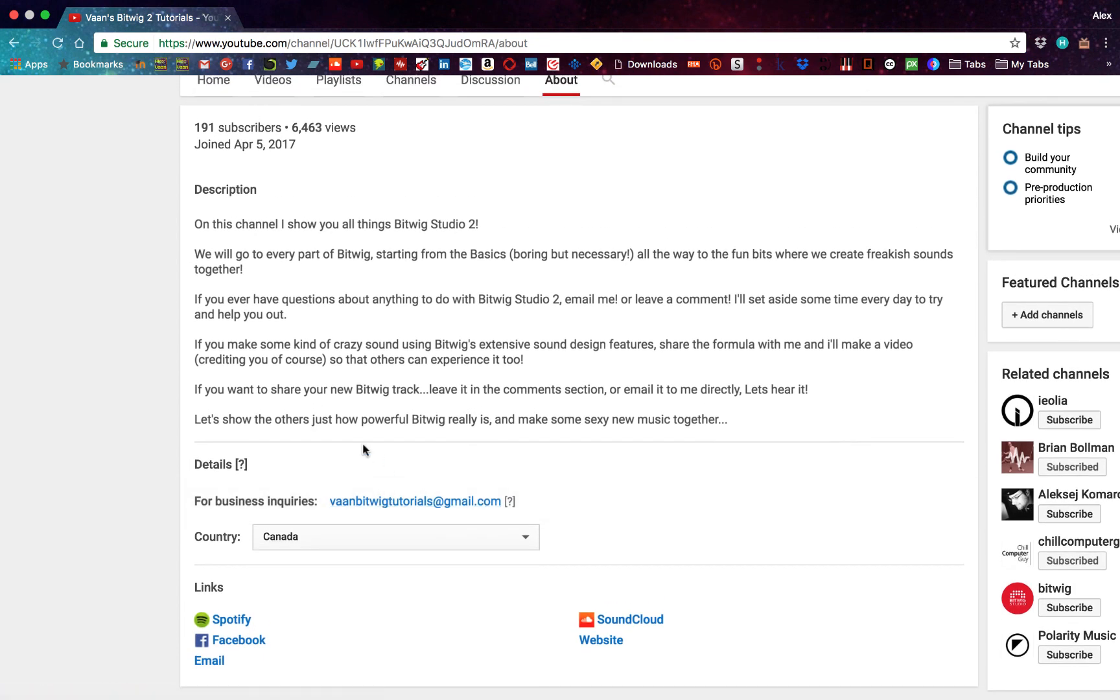
pyautogui.moveTo(279, 191)
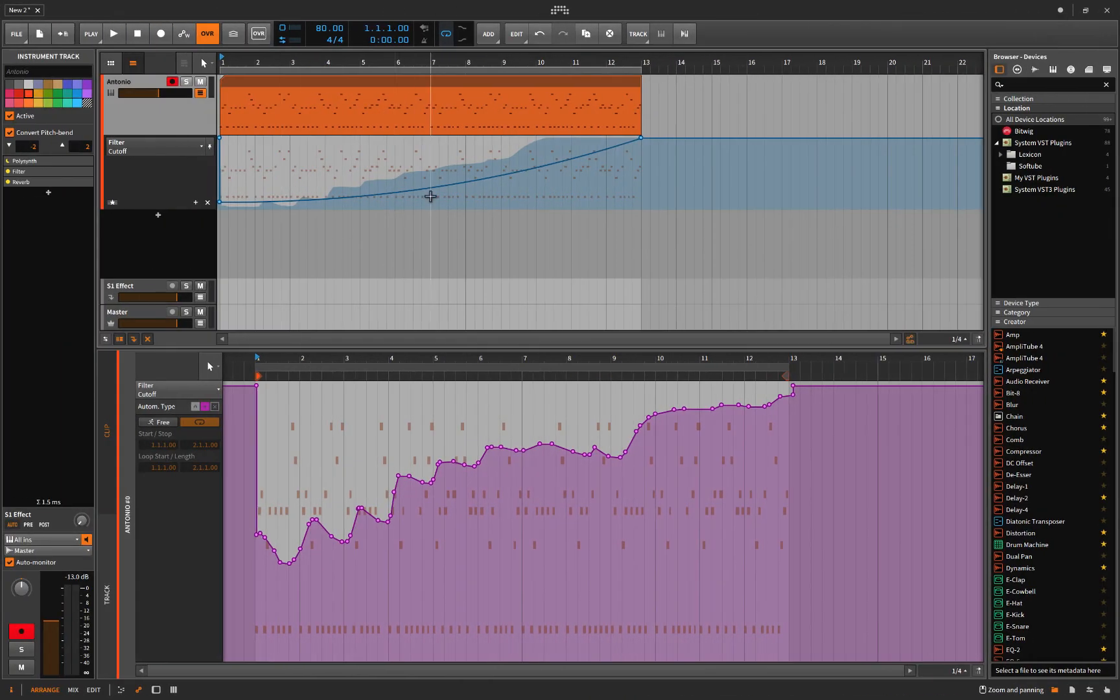
pyautogui.moveTo(456, 325)
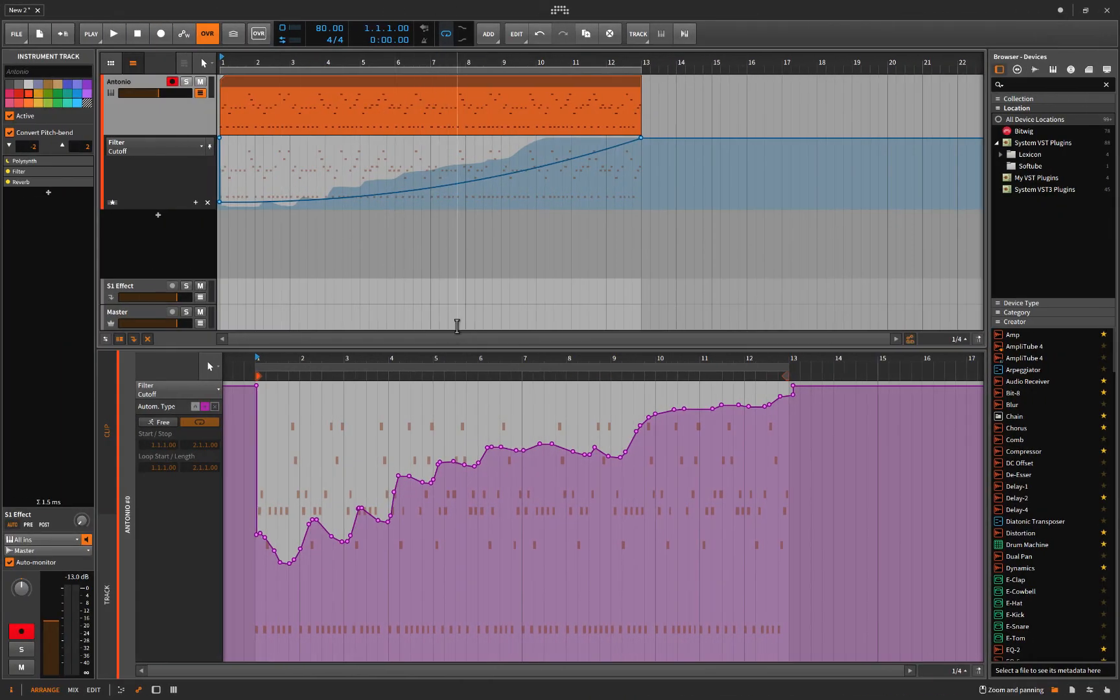
pyautogui.moveTo(460, 274)
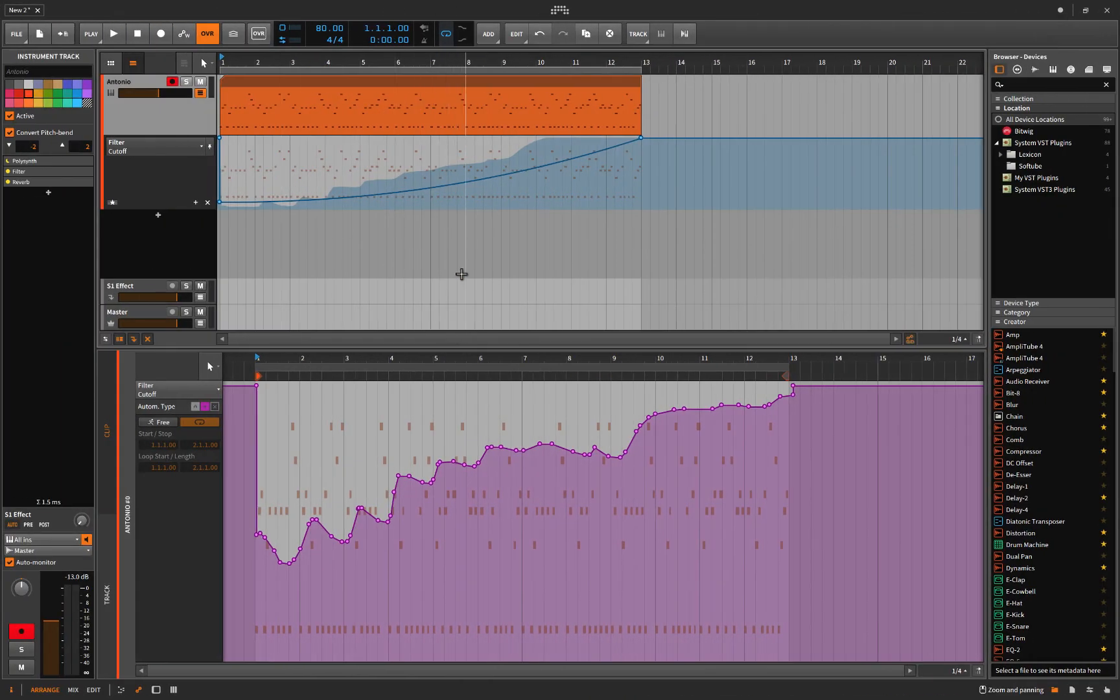